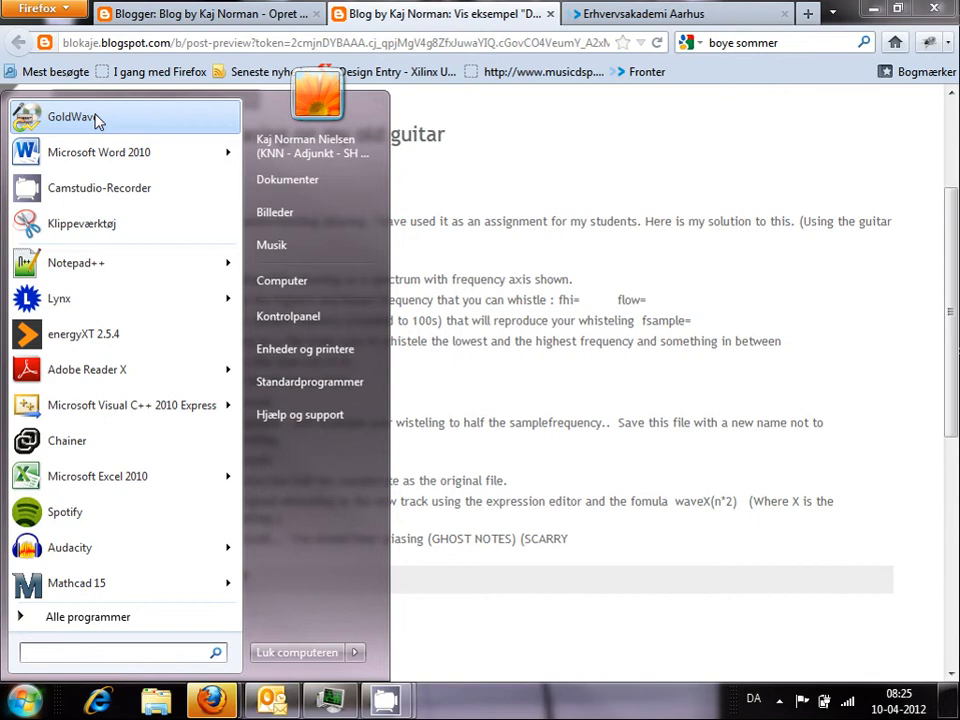
Launch GoldWave and dismiss the Evaluation Version notice to reach the empty editor
{"action": "left_click", "coordinate": [70, 116]}
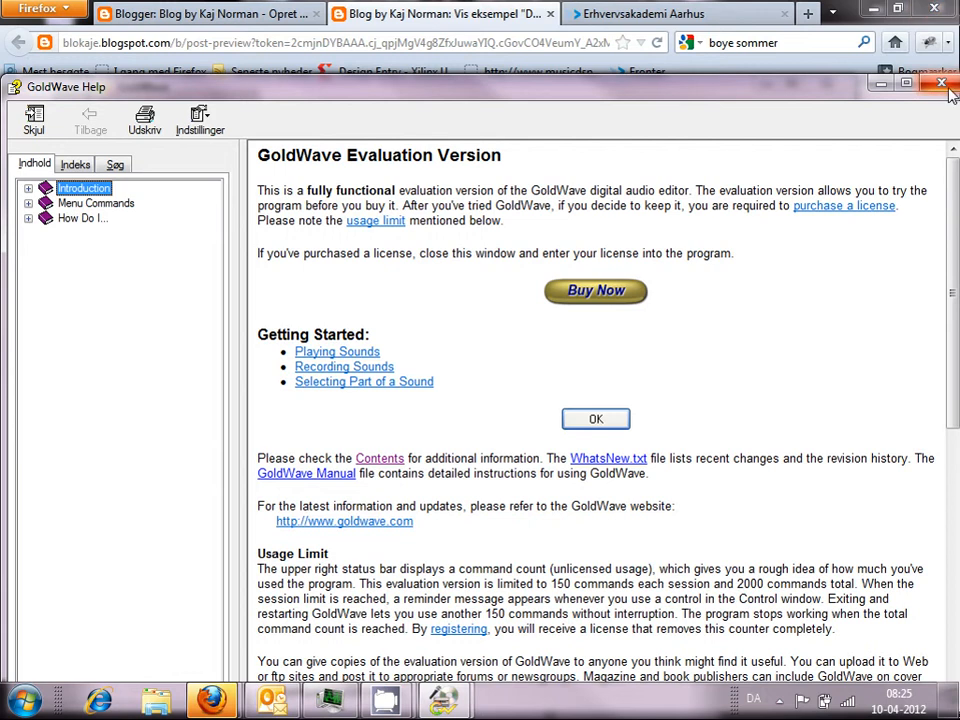
{"action": "left_click", "coordinate": [940, 82]}
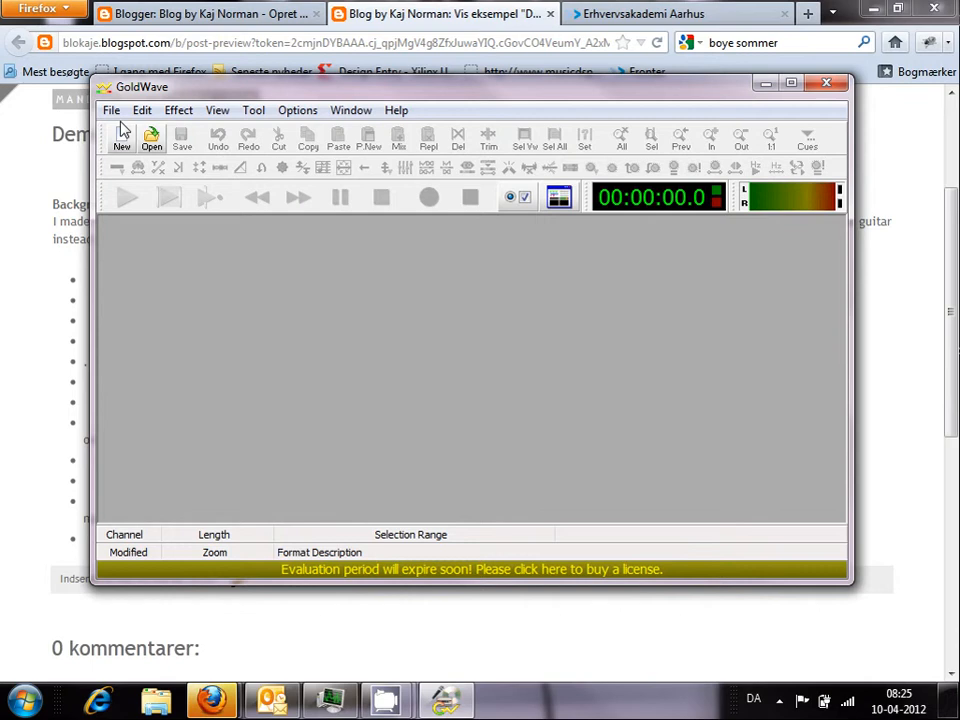
Create a new blank stereo sound at 44100 Hz, 2:45 long, keeping the default settings
{"action": "left_click", "coordinate": [122, 136]}
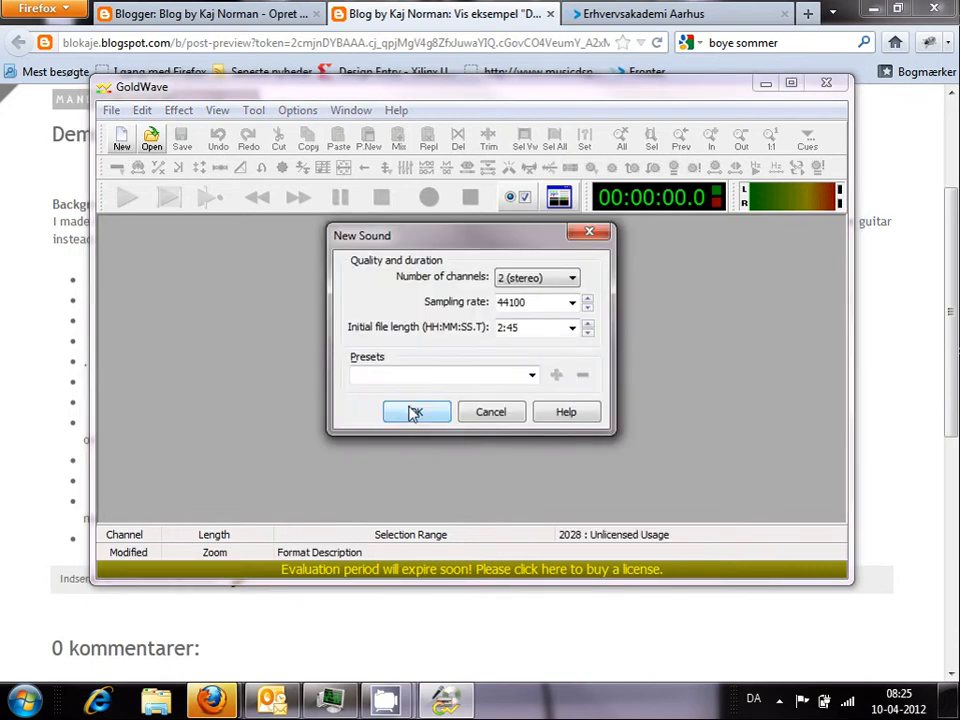
{"action": "left_click", "coordinate": [416, 412]}
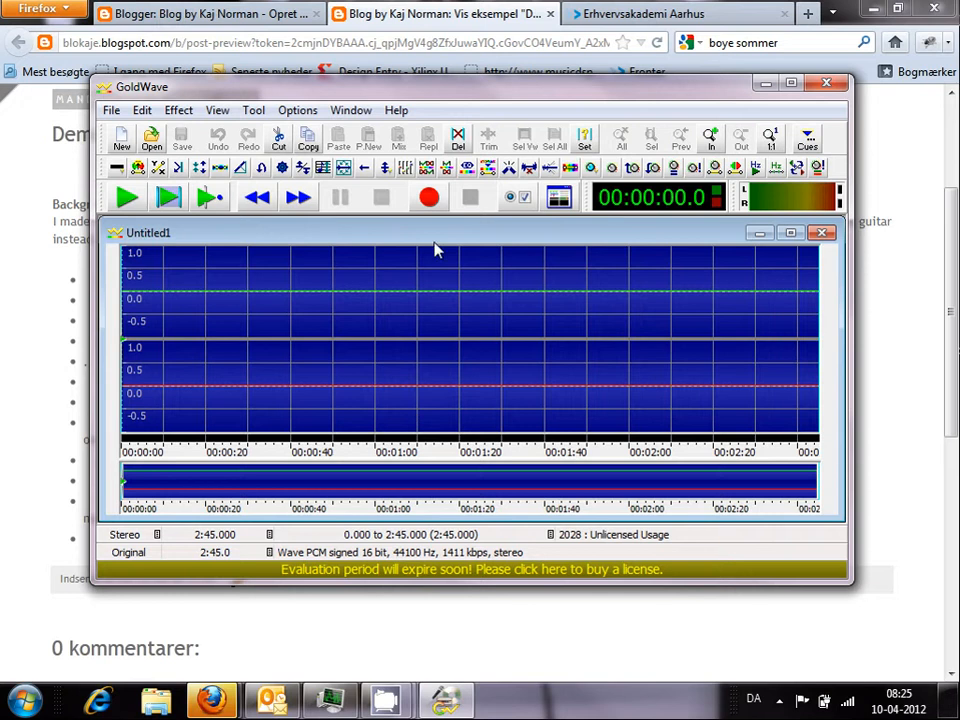
{"action": "left_click", "coordinate": [428, 196]}
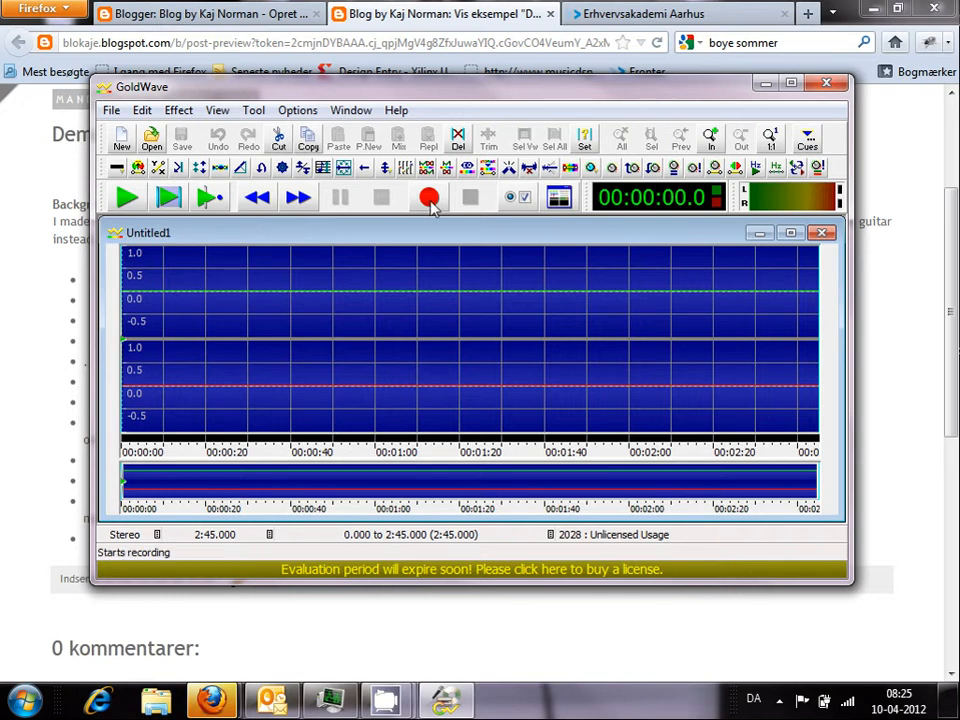
{"action": "mouse_move", "coordinate": [556, 198]}
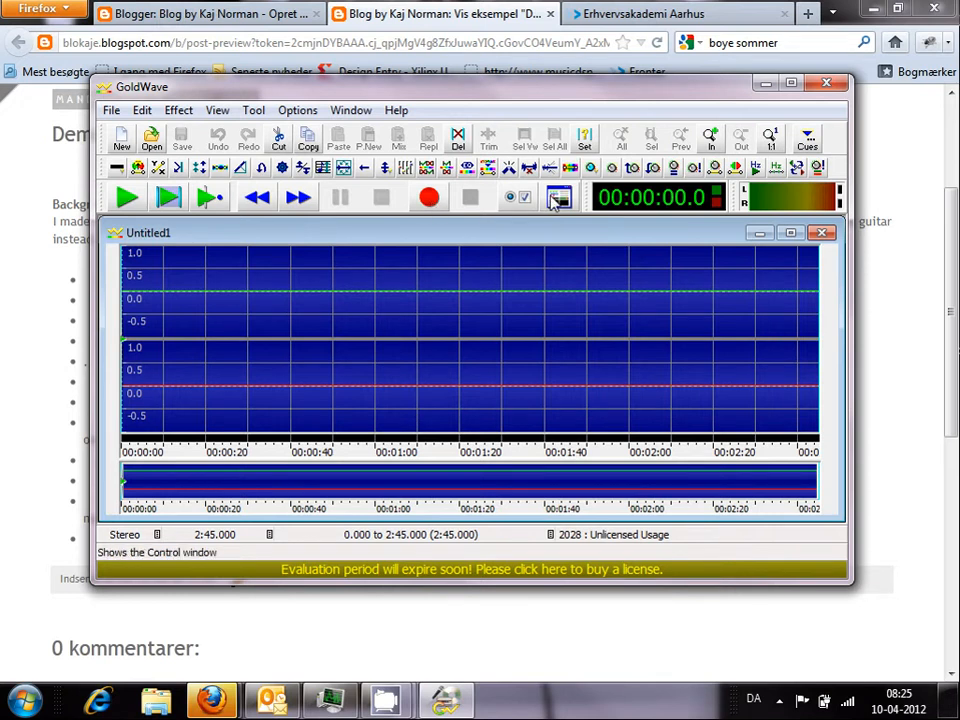
Show the Control window and start recording into the new sound while playing
{"action": "left_click", "coordinate": [558, 198]}
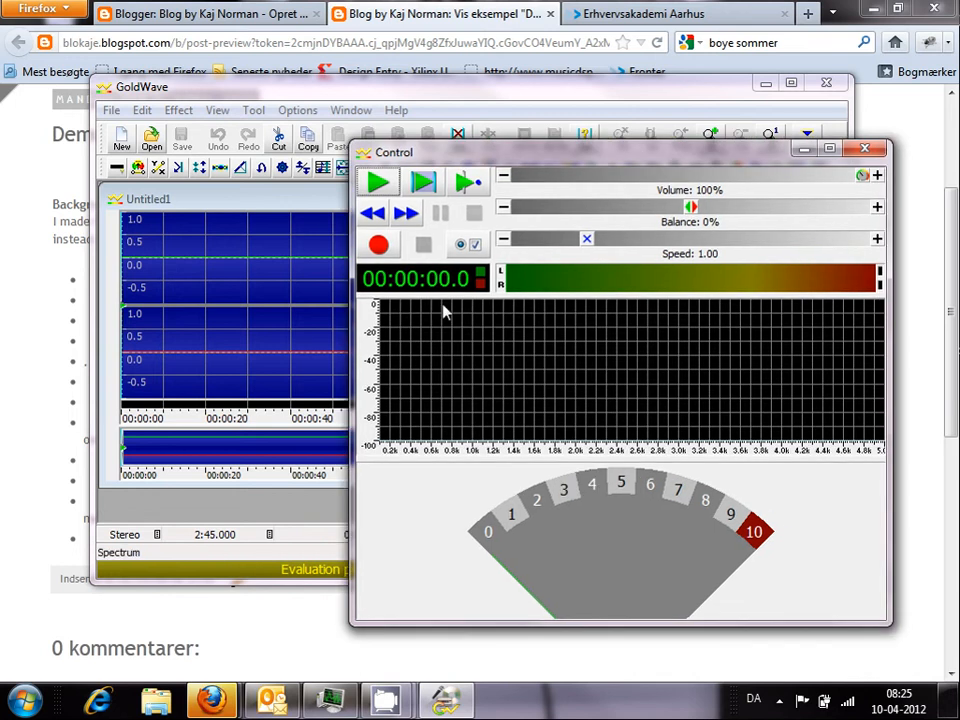
{"action": "mouse_move", "coordinate": [378, 244]}
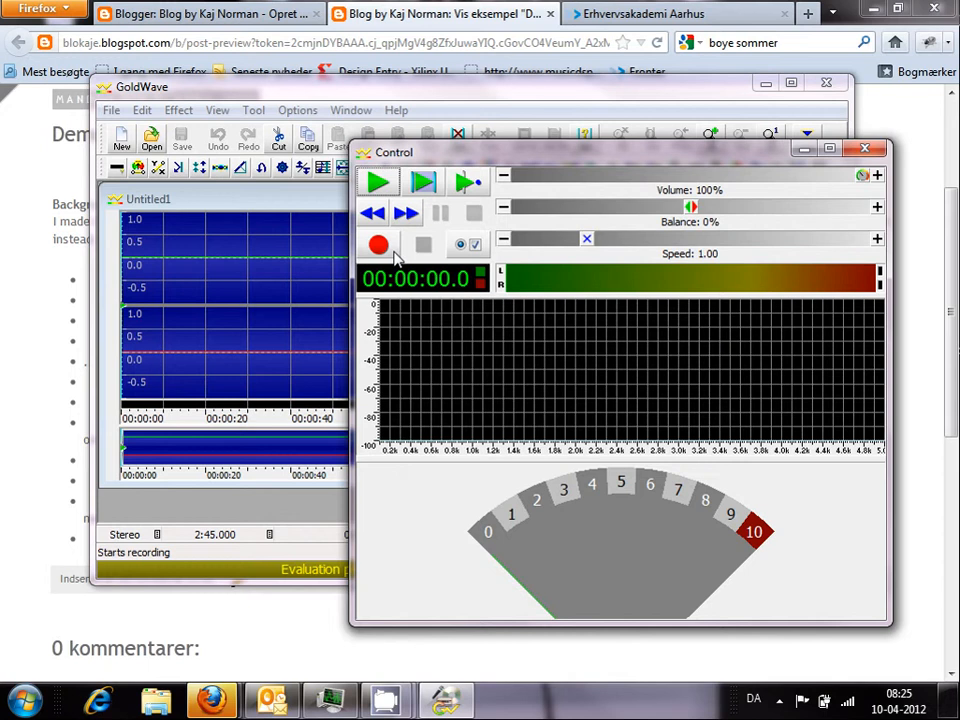
{"action": "left_click", "coordinate": [378, 244]}
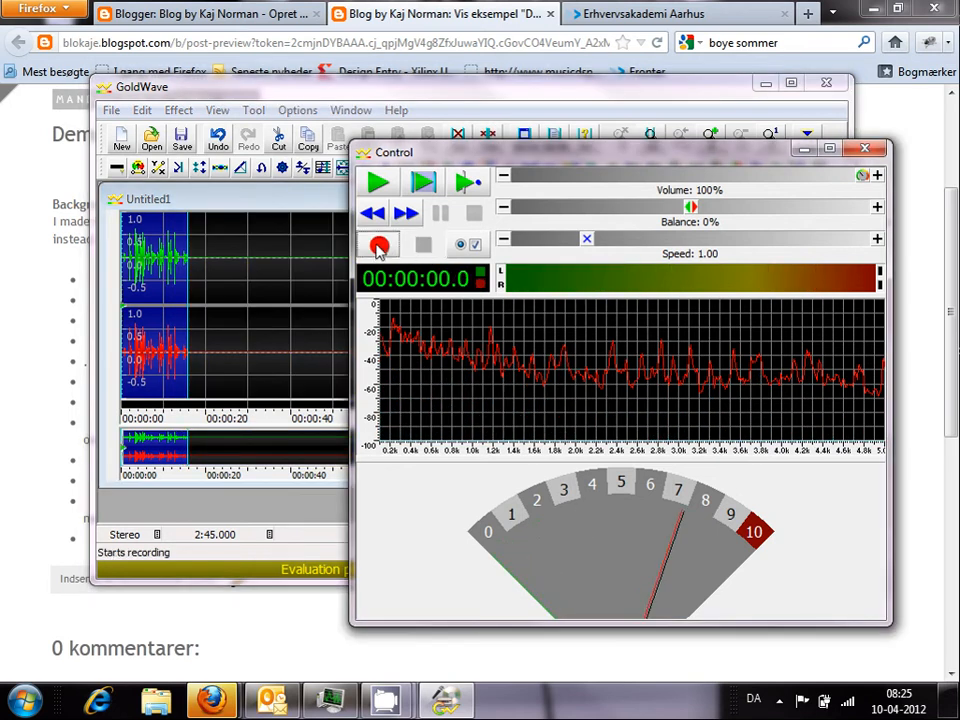
Pause and stop the recording, keeping about 15 seconds of captured audio
{"action": "left_click", "coordinate": [378, 244]}
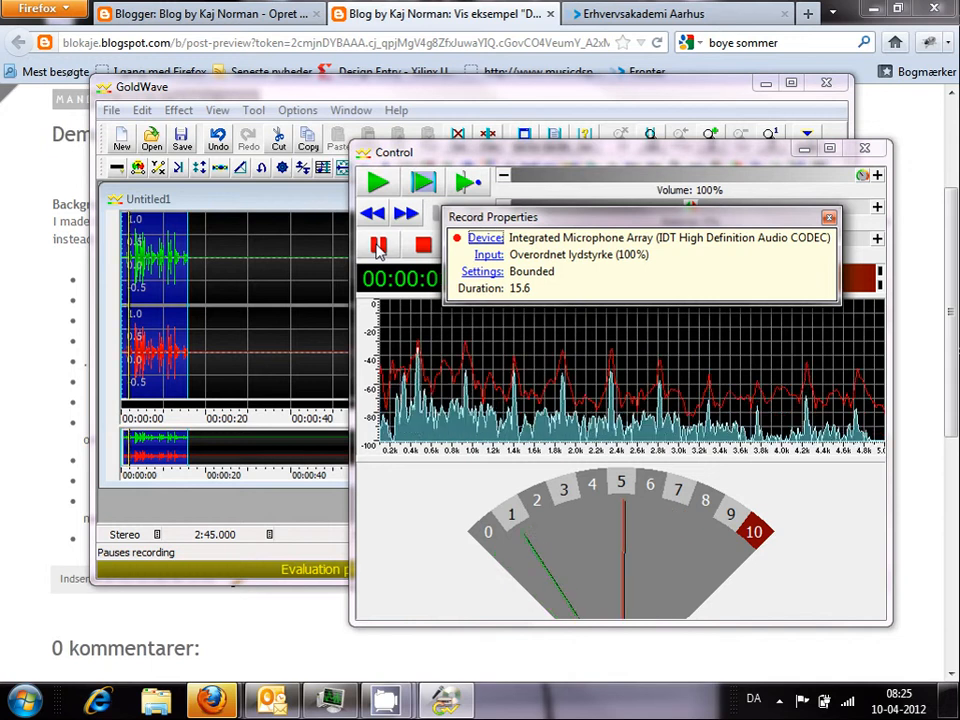
{"action": "left_click", "coordinate": [378, 244]}
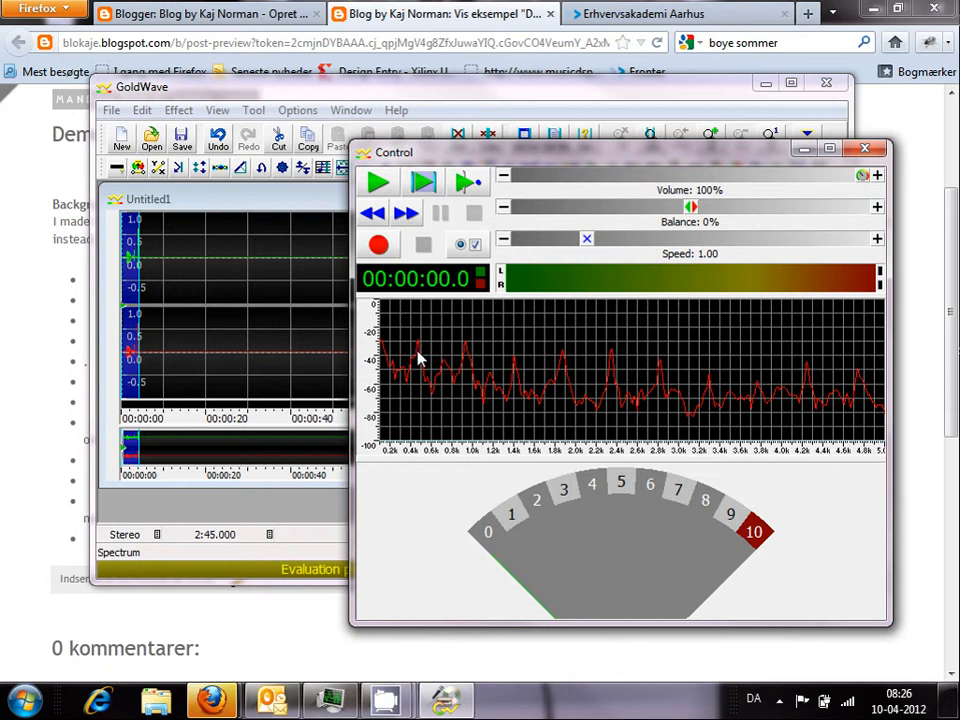
{"action": "mouse_move", "coordinate": [420, 356]}
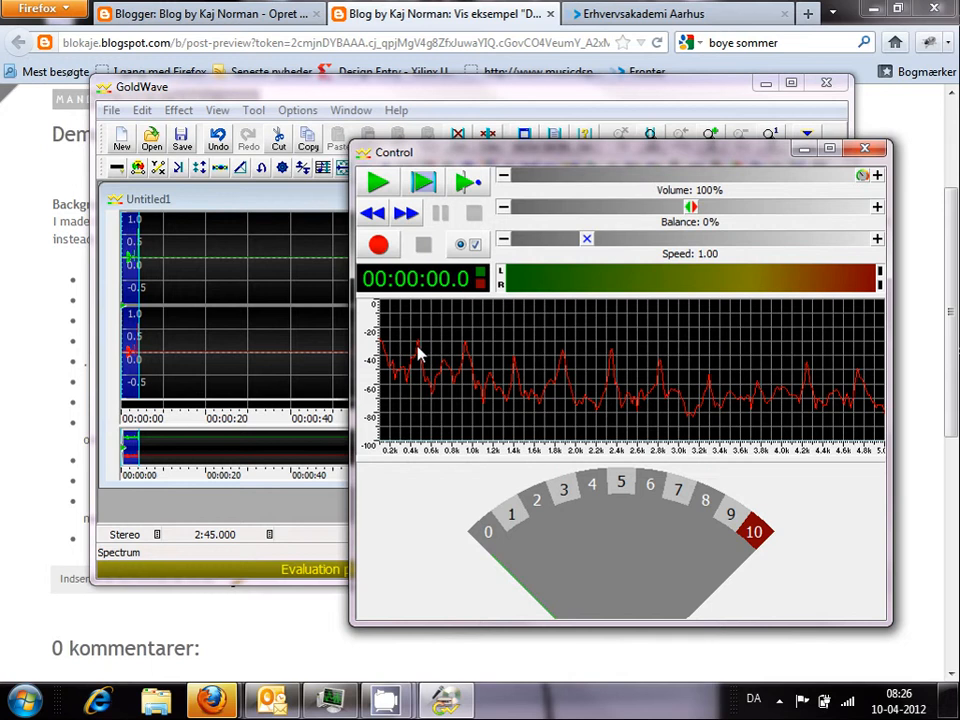
{"action": "mouse_move", "coordinate": [424, 452]}
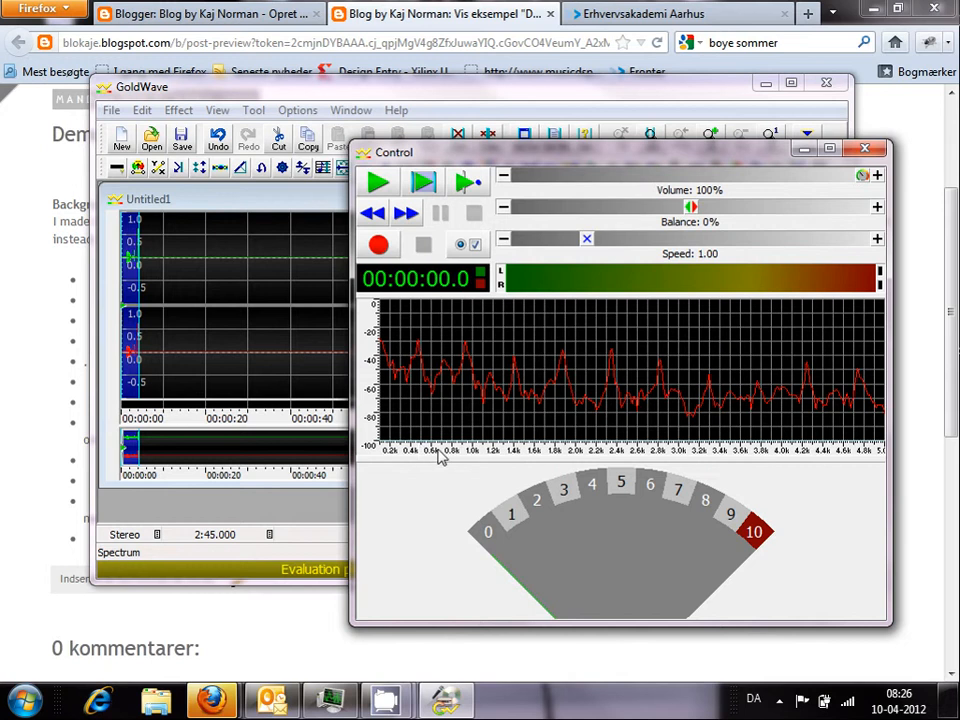
{"action": "mouse_move", "coordinate": [470, 448]}
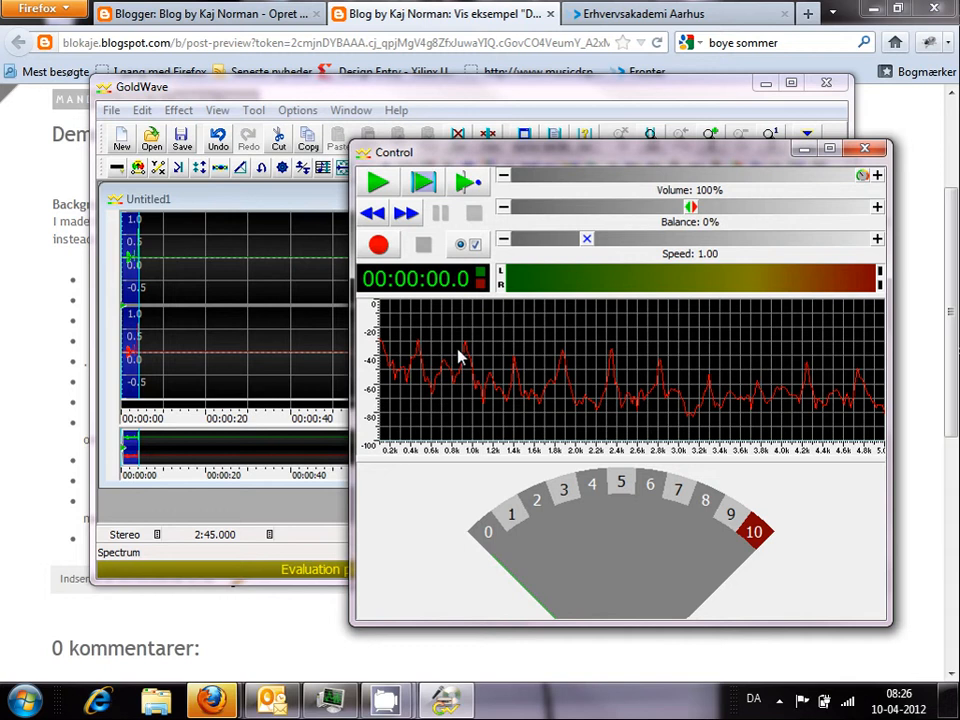
{"action": "mouse_move", "coordinate": [564, 368]}
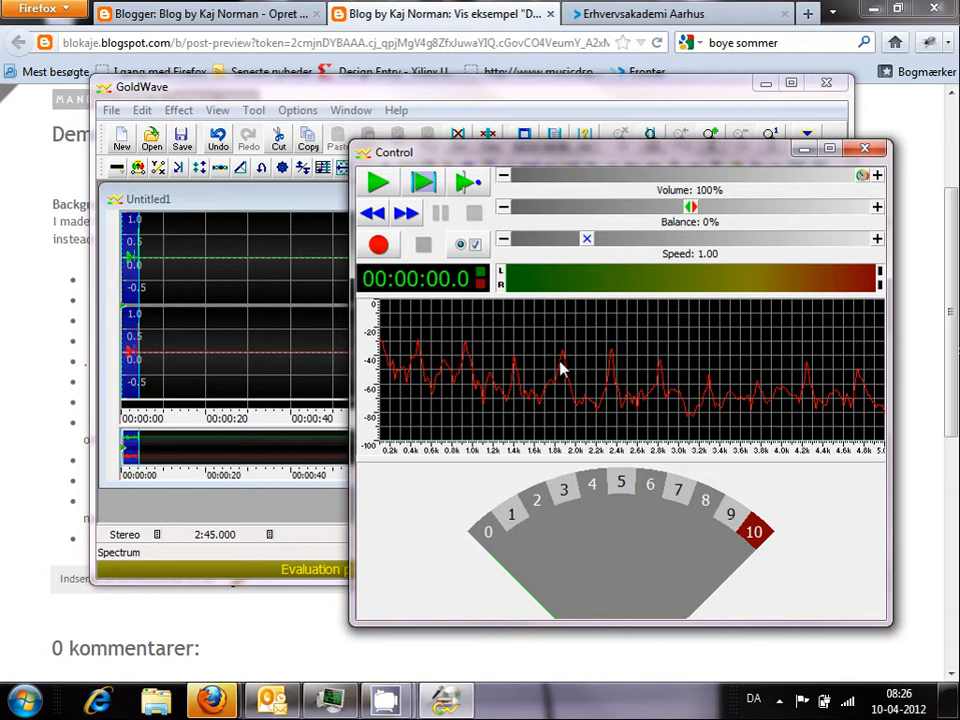
{"action": "mouse_move", "coordinate": [650, 368]}
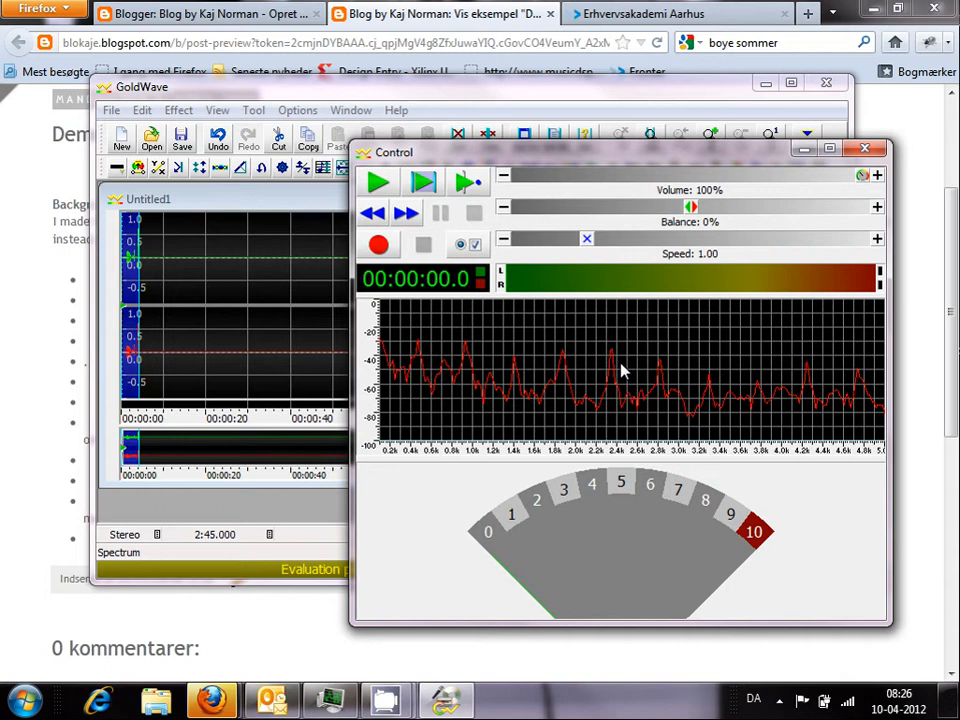
{"action": "mouse_move", "coordinate": [460, 418]}
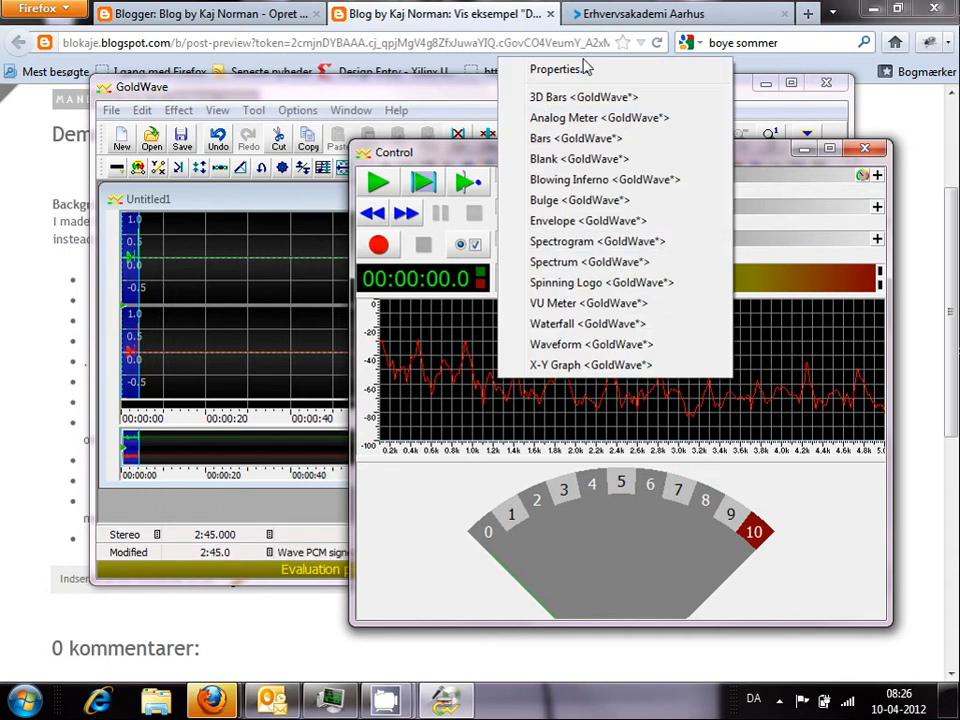
Set the spectrum display to a fixed frequency range from 100 to 1500 Hz via Properties
{"action": "left_click", "coordinate": [588, 260]}
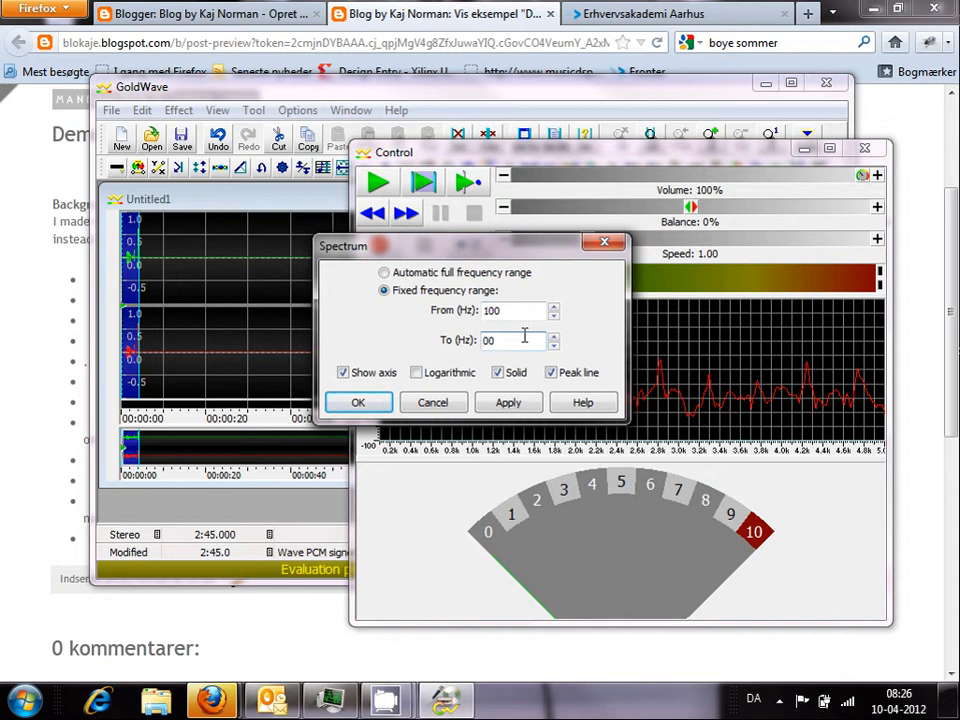
{"action": "type", "text": "1500"}
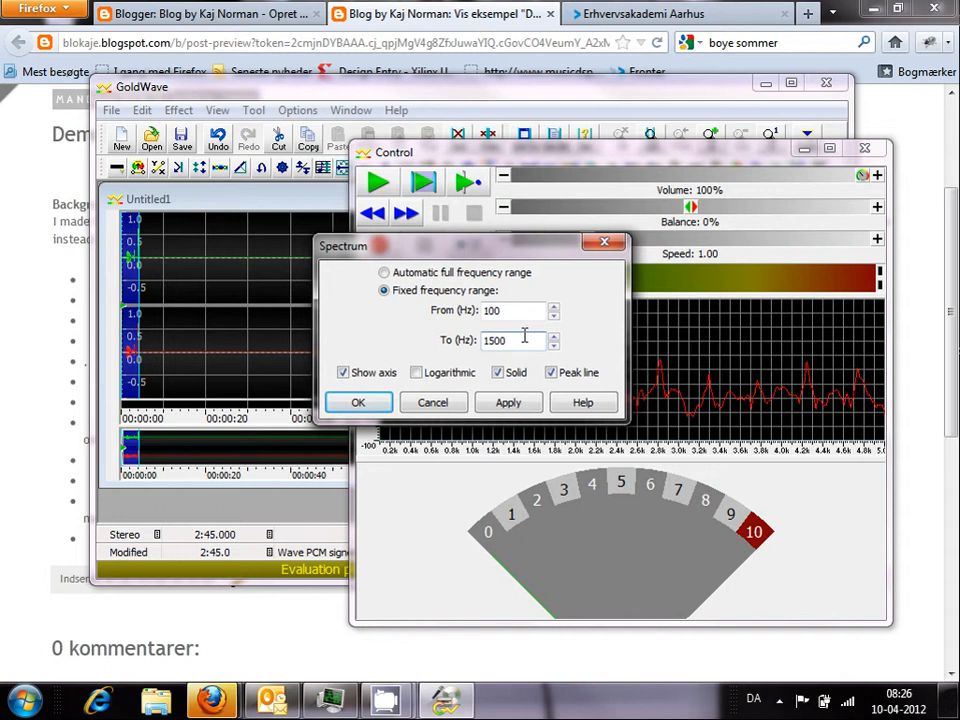
{"action": "left_click", "coordinate": [358, 402]}
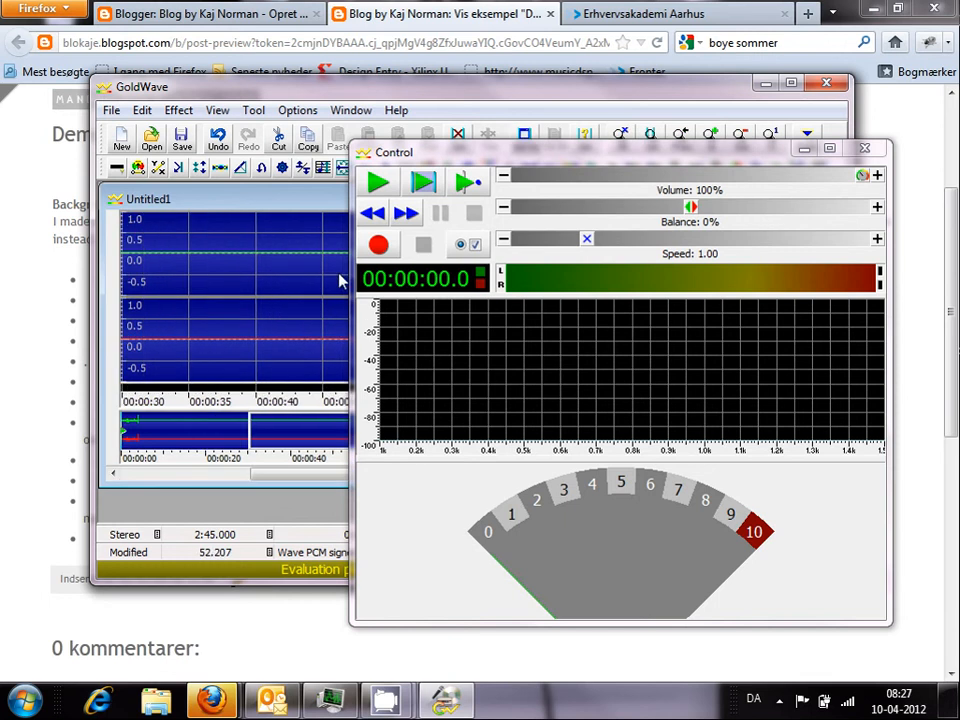
Record a short stretch of new notes into Untitled1, stop, and record and stop again
{"action": "left_click", "coordinate": [378, 244]}
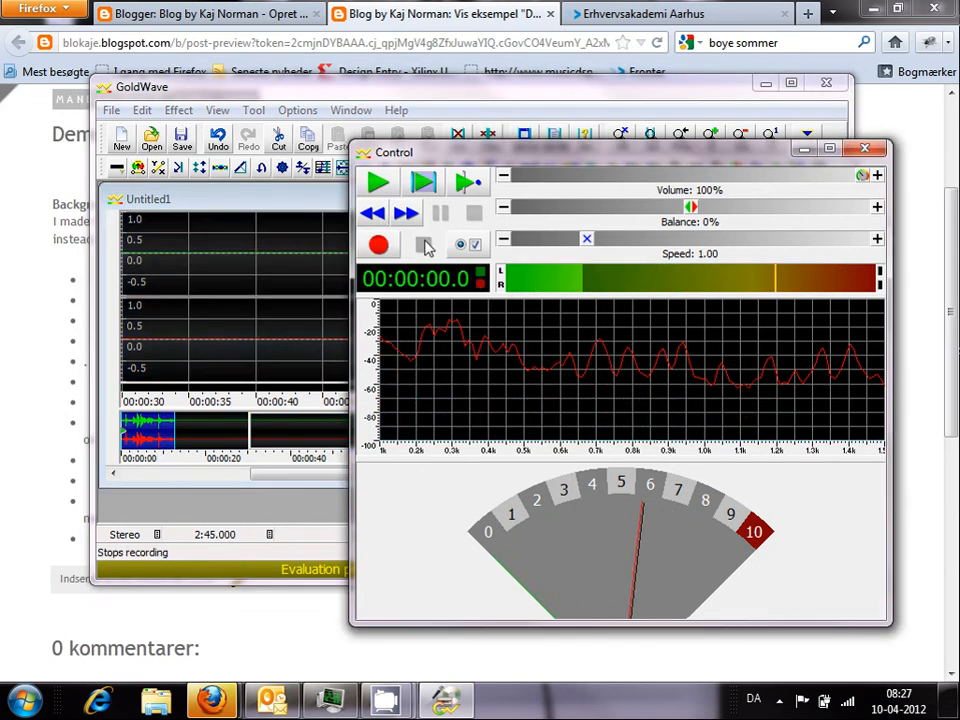
{"action": "left_click", "coordinate": [378, 244]}
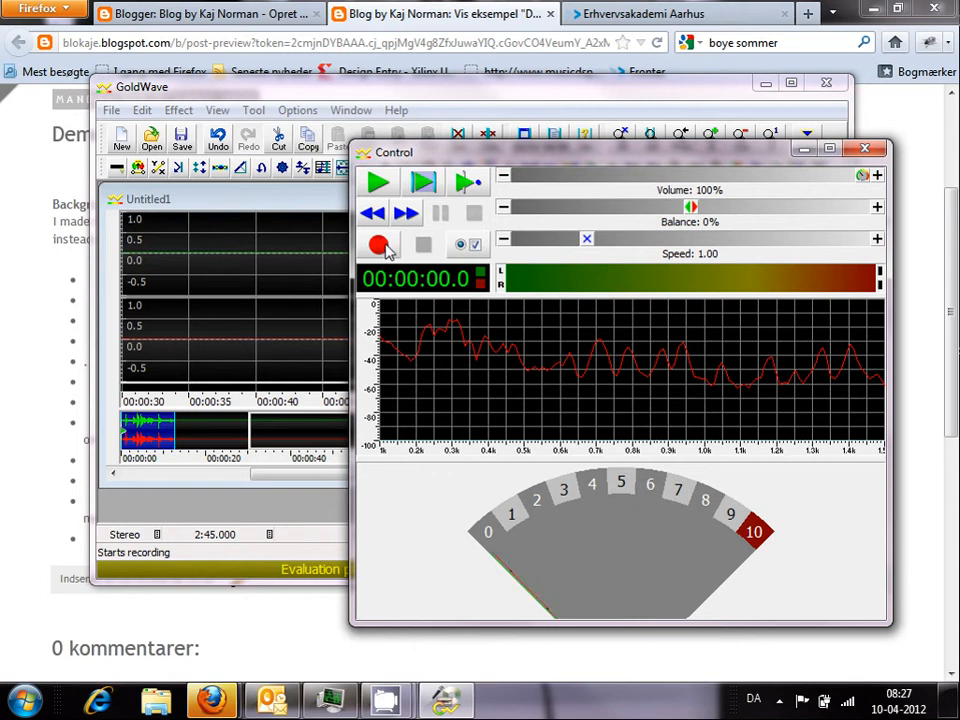
{"action": "left_click", "coordinate": [378, 244]}
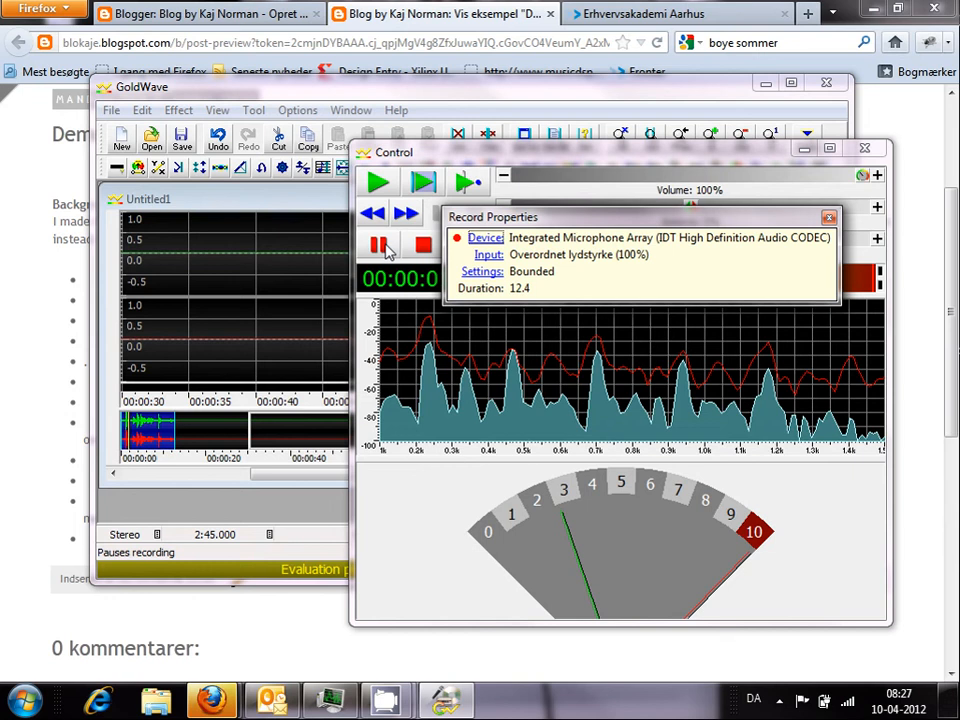
{"action": "left_click", "coordinate": [422, 244]}
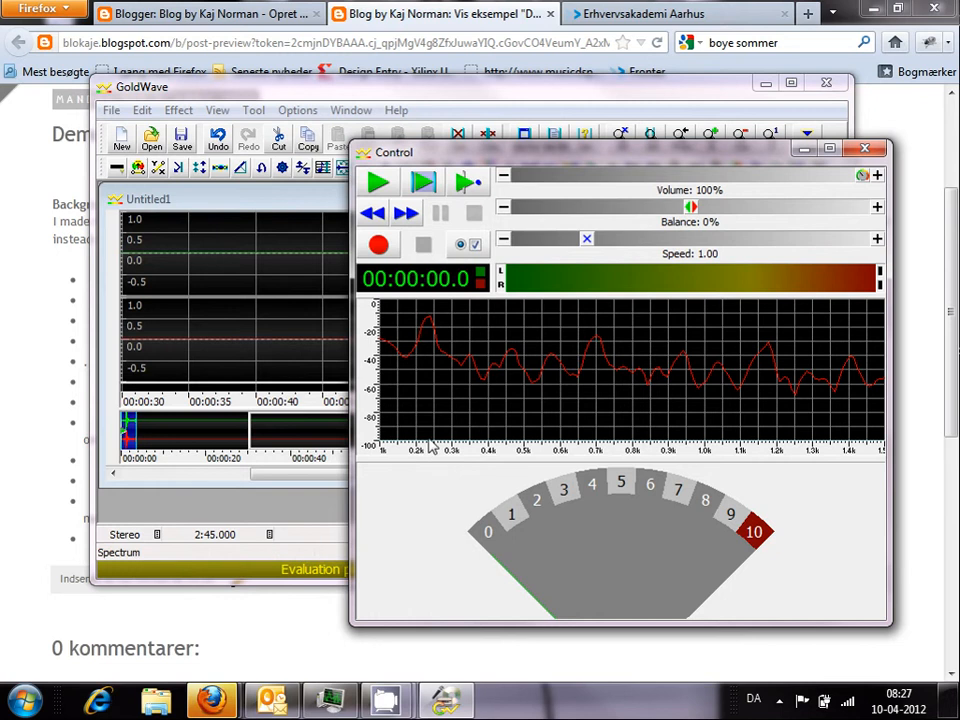
{"action": "mouse_move", "coordinate": [510, 428]}
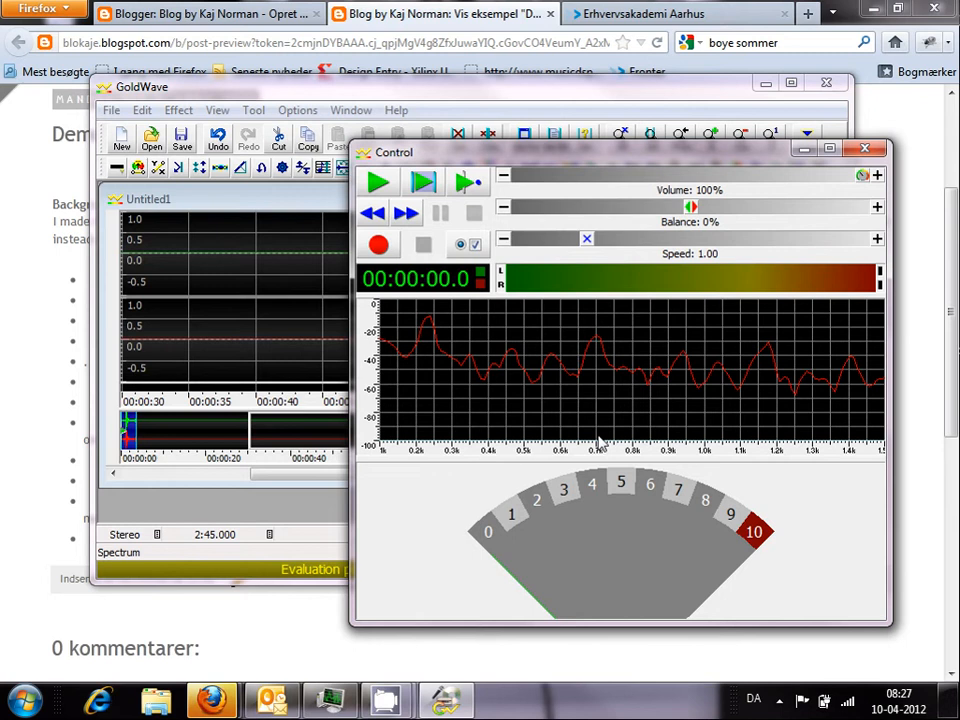
{"action": "mouse_move", "coordinate": [598, 348]}
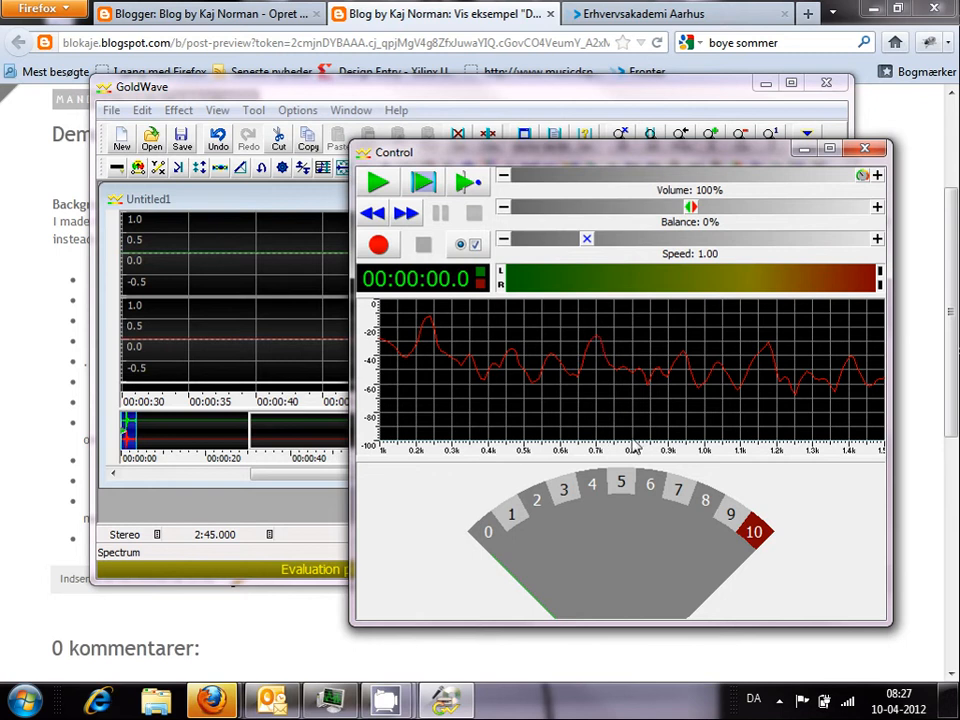
{"action": "mouse_move", "coordinate": [636, 424]}
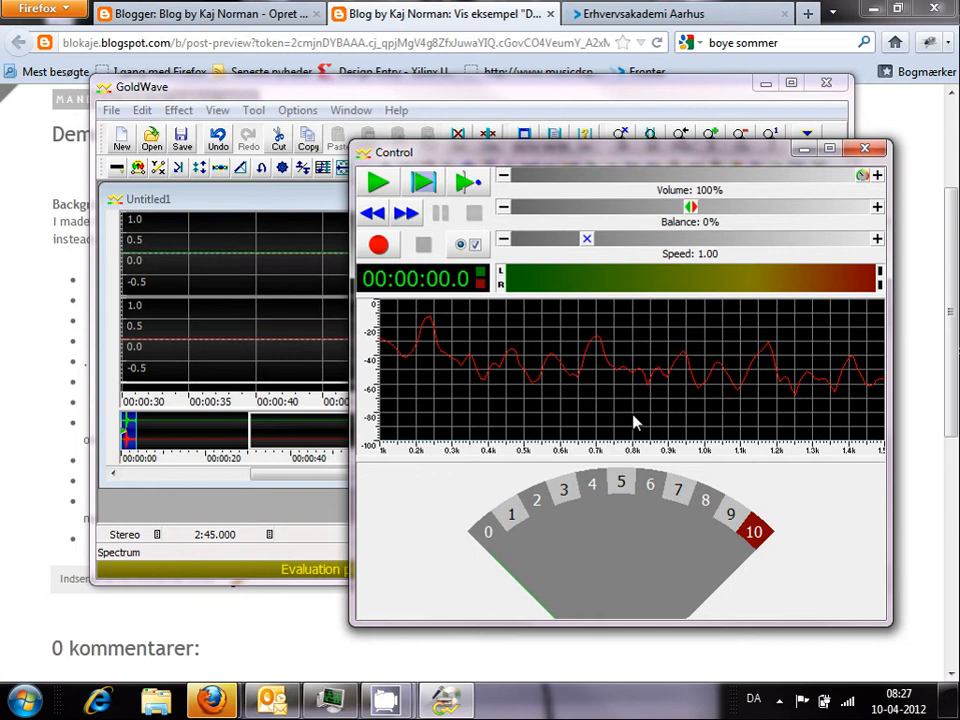
{"action": "mouse_move", "coordinate": [460, 244]}
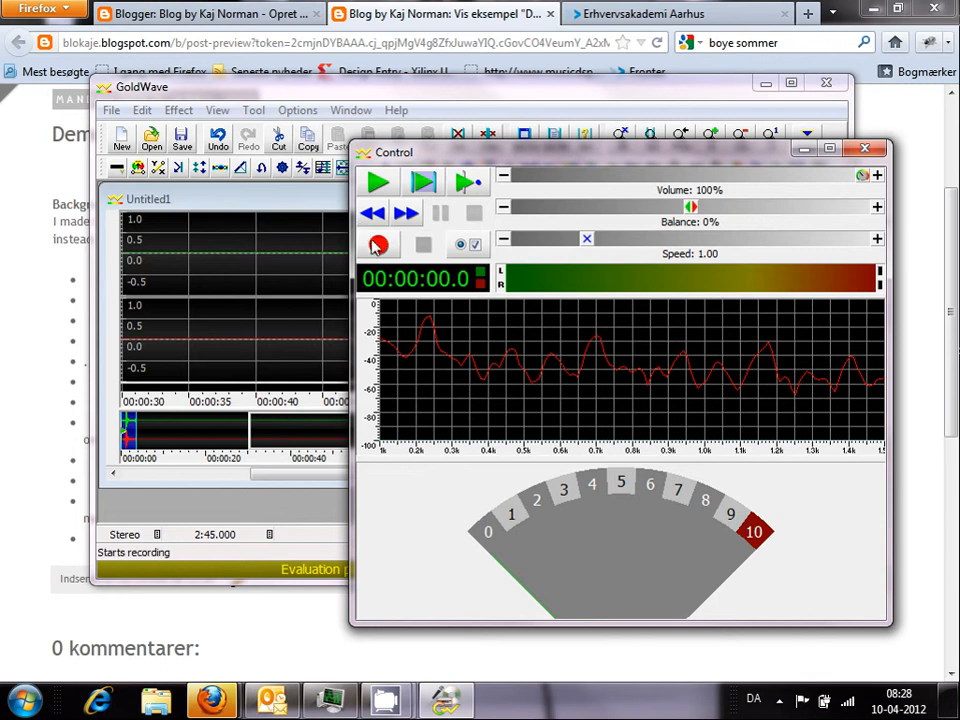
Make further brief test recordings while watching the spectrum react to the microphone input
{"action": "left_click", "coordinate": [378, 244]}
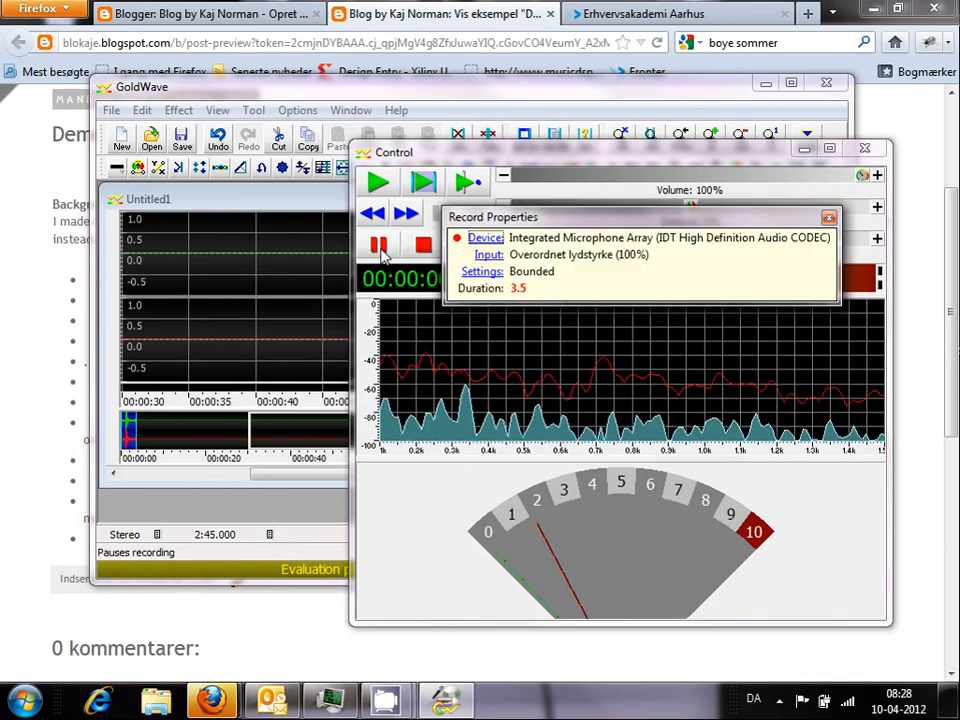
{"action": "left_click", "coordinate": [378, 246]}
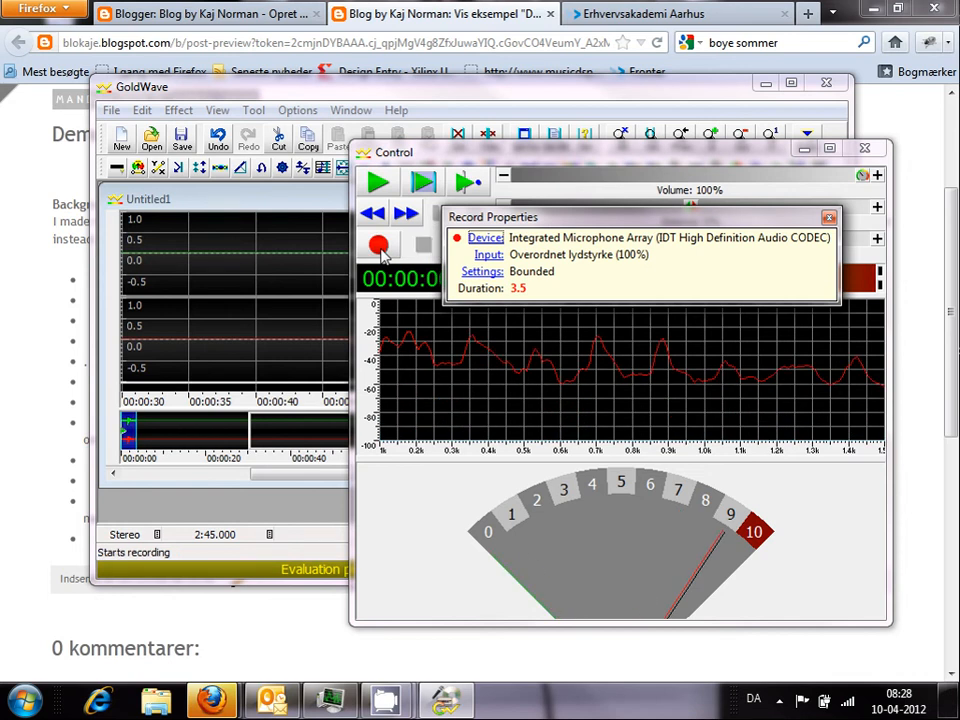
{"action": "left_click", "coordinate": [378, 244]}
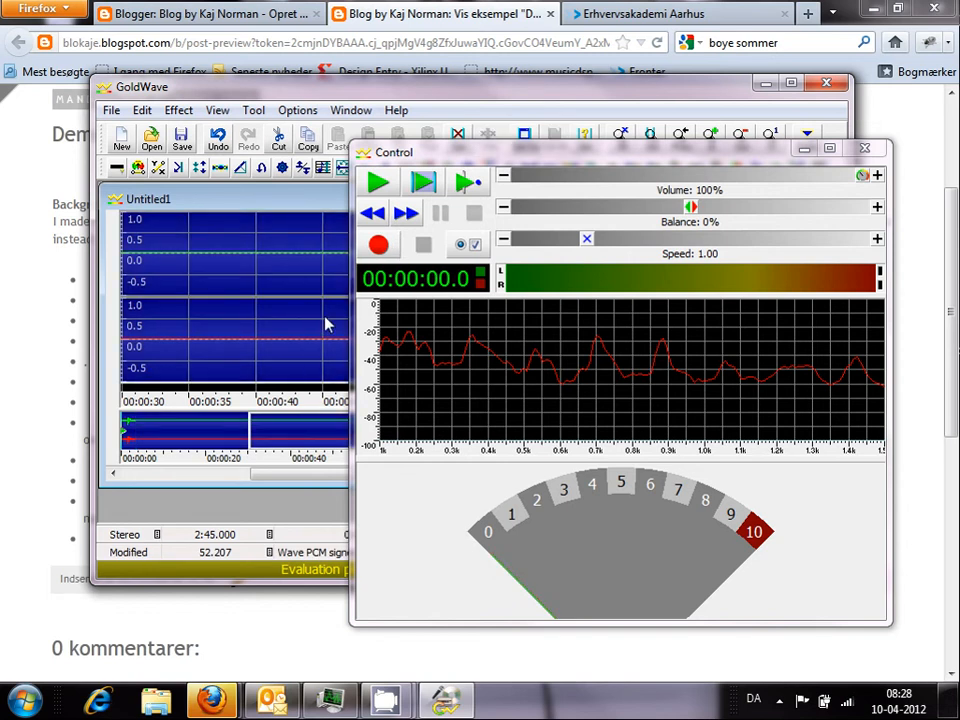
{"action": "left_click", "coordinate": [380, 244]}
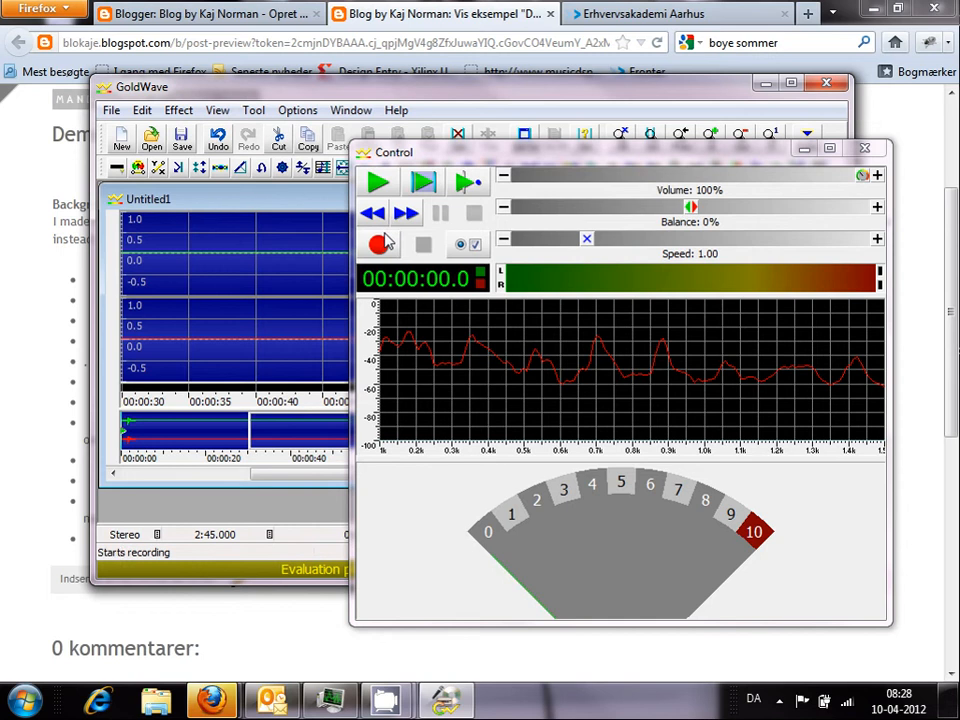
{"action": "left_click", "coordinate": [380, 244]}
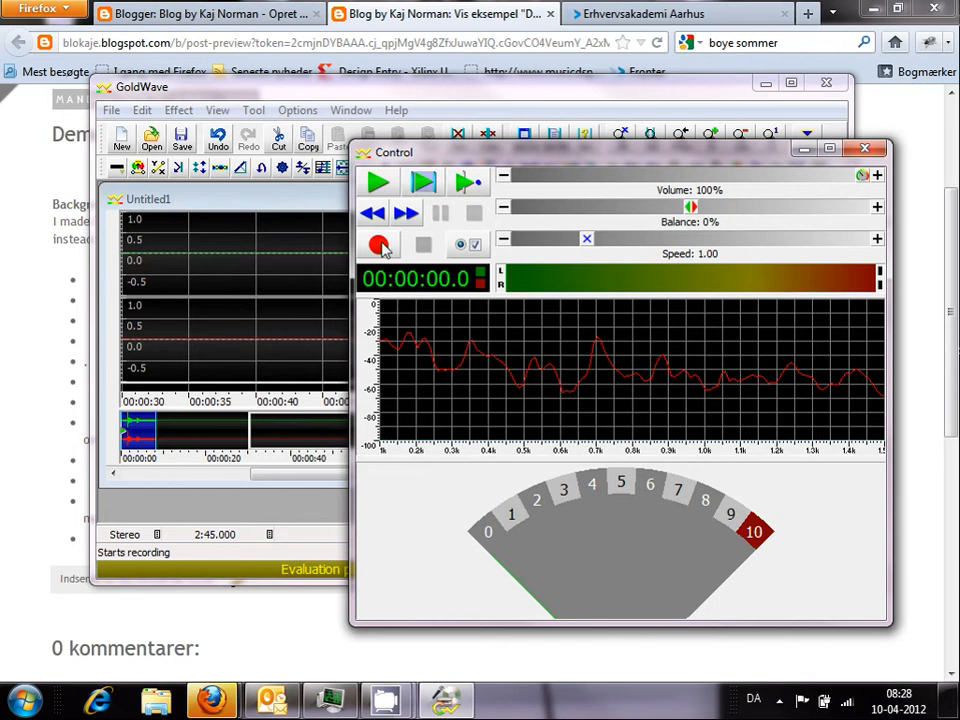
Record a guitar note so its peak around 0.6 kHz shows in the spectrum analyzer
{"action": "left_click", "coordinate": [380, 244]}
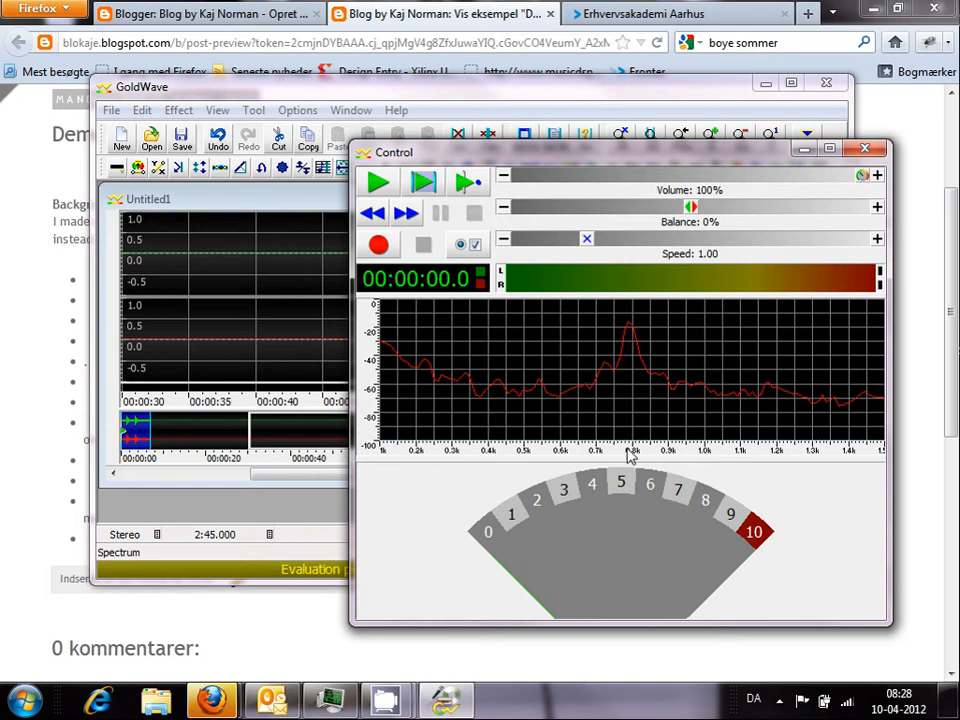
{"action": "mouse_move", "coordinate": [630, 458]}
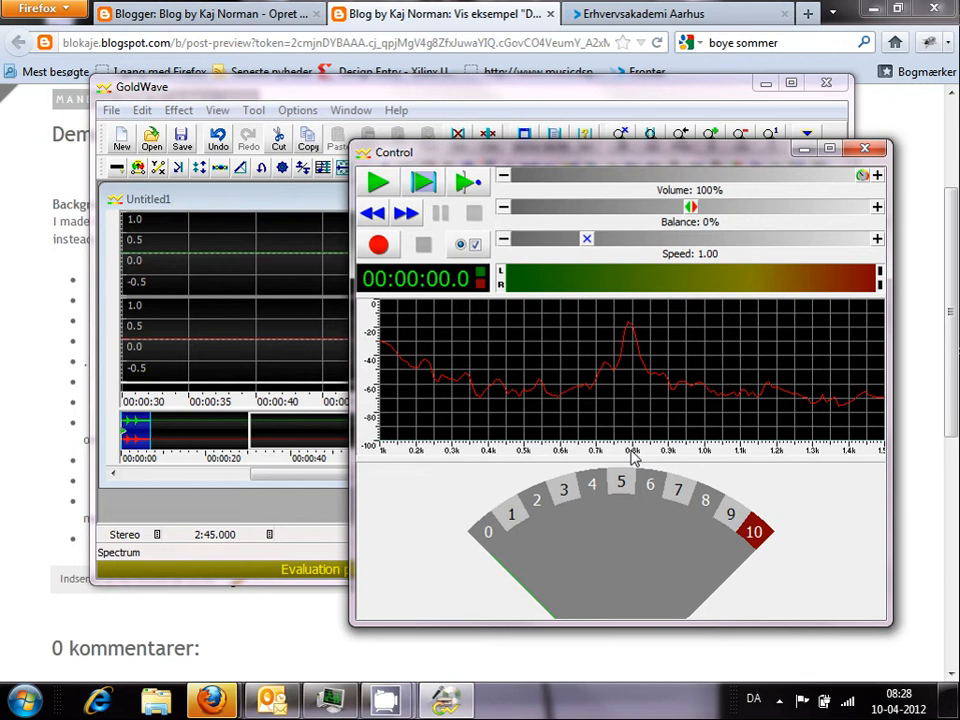
{"action": "mouse_move", "coordinate": [584, 418]}
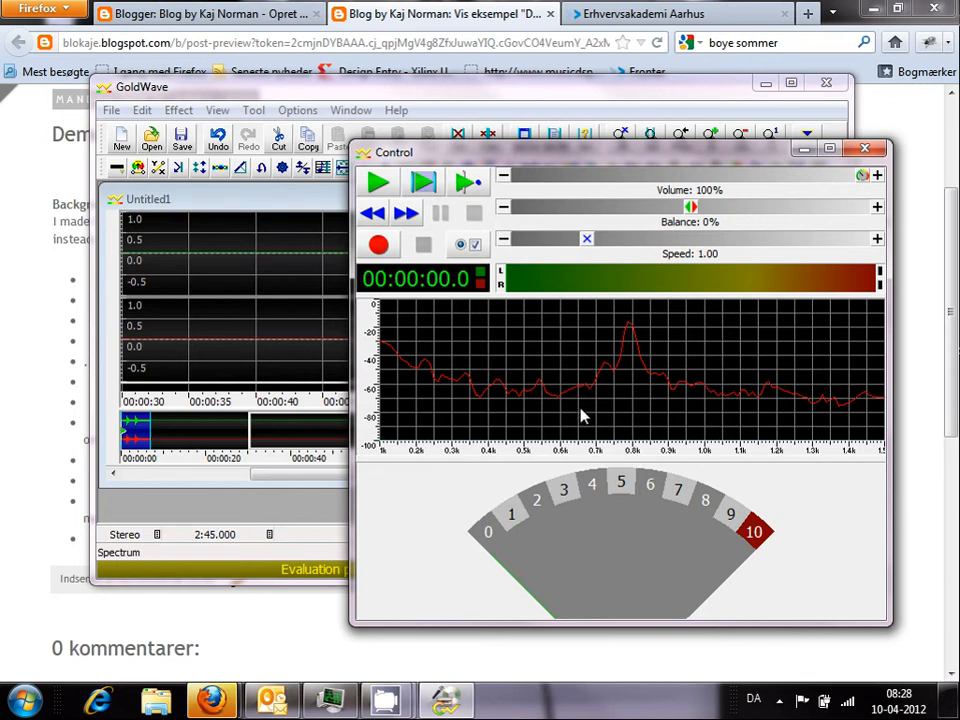
{"action": "mouse_move", "coordinate": [436, 350]}
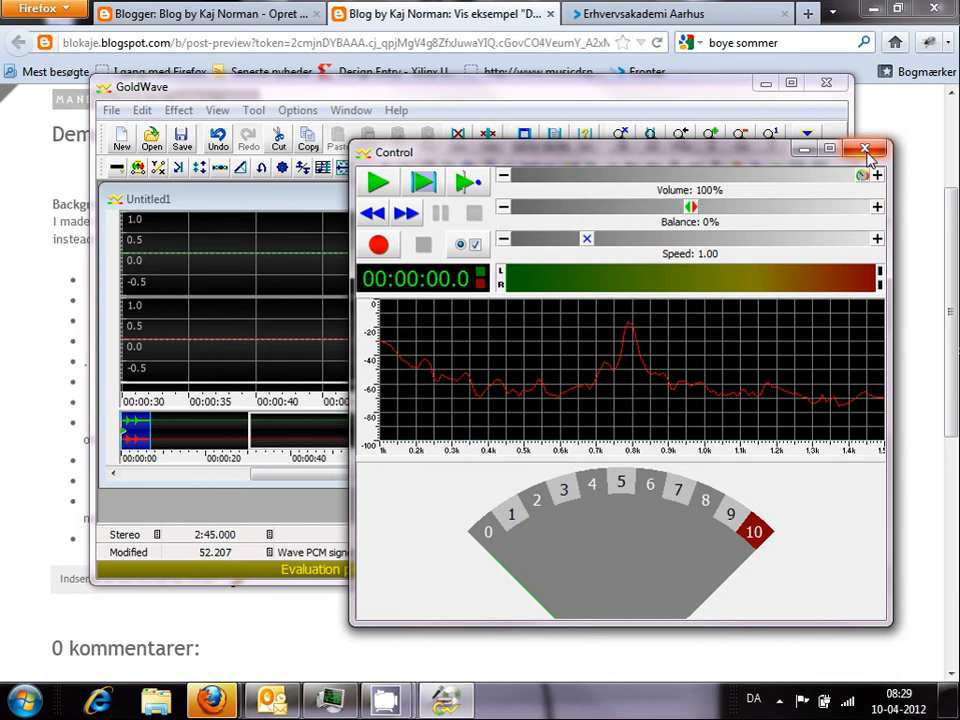
Close Control and create Untitled2: stereo, 2:45 long, sampling rate 1500
{"action": "left_click", "coordinate": [864, 148]}
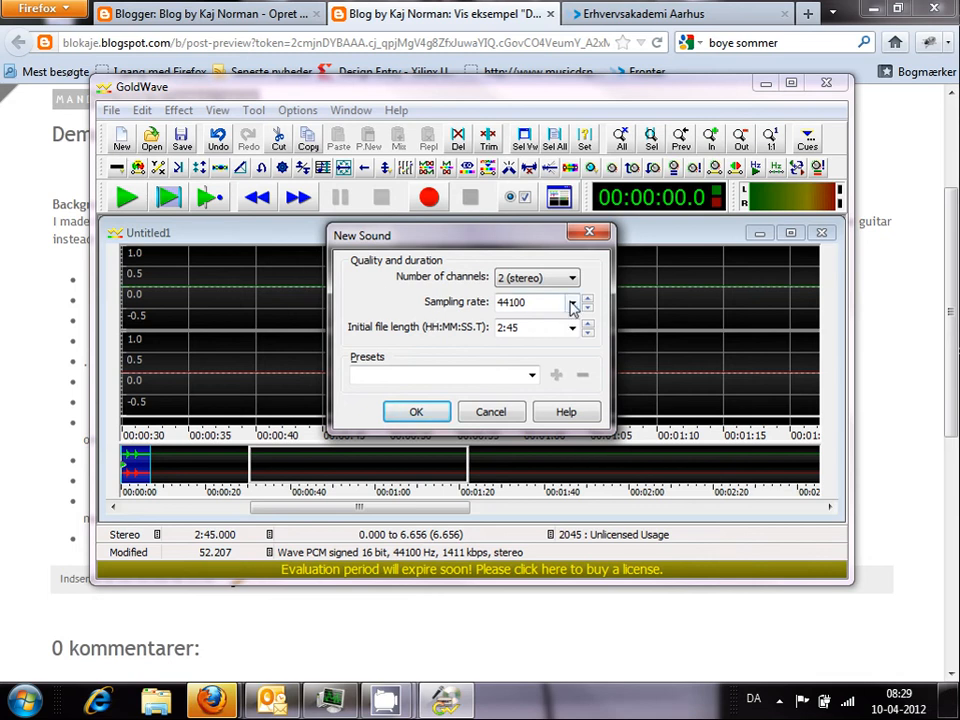
{"action": "left_click", "coordinate": [572, 302]}
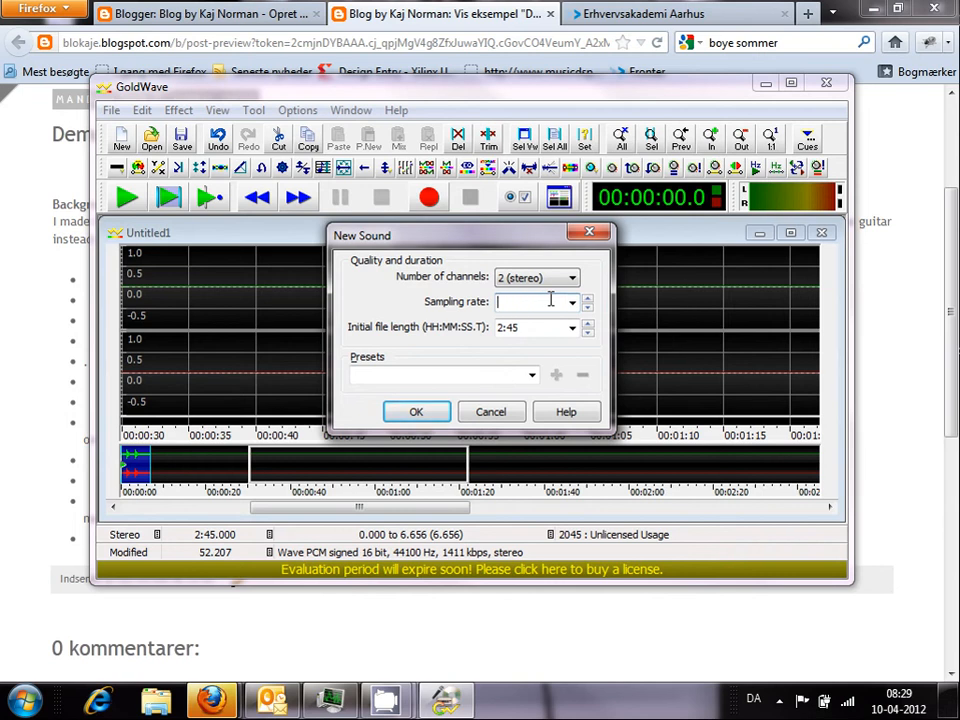
{"action": "type", "text": "1600"}
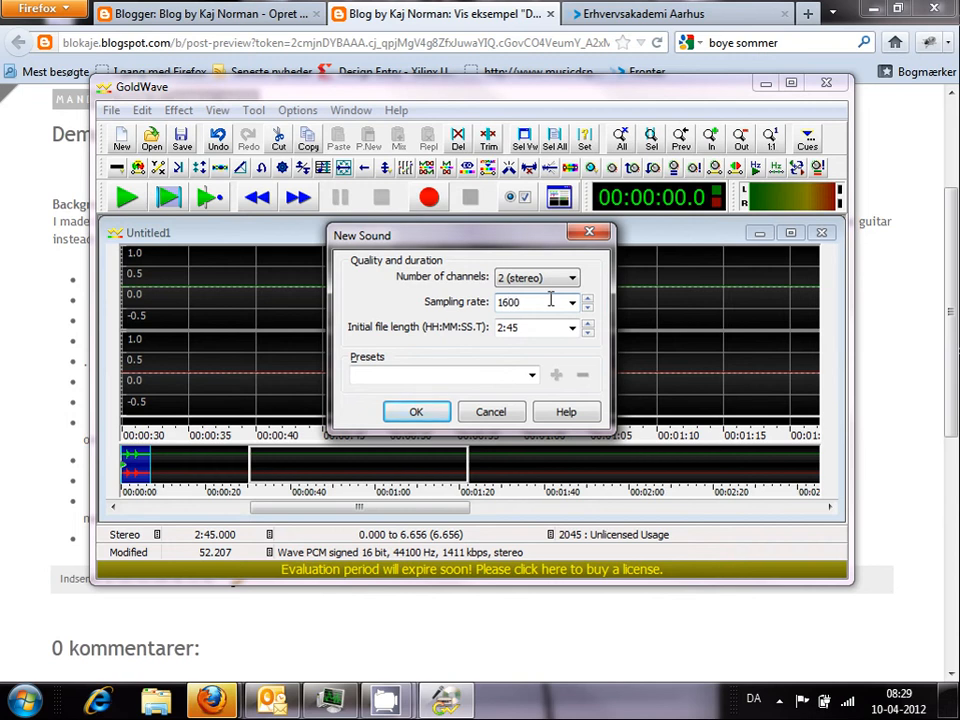
{"action": "type", "text": "1500"}
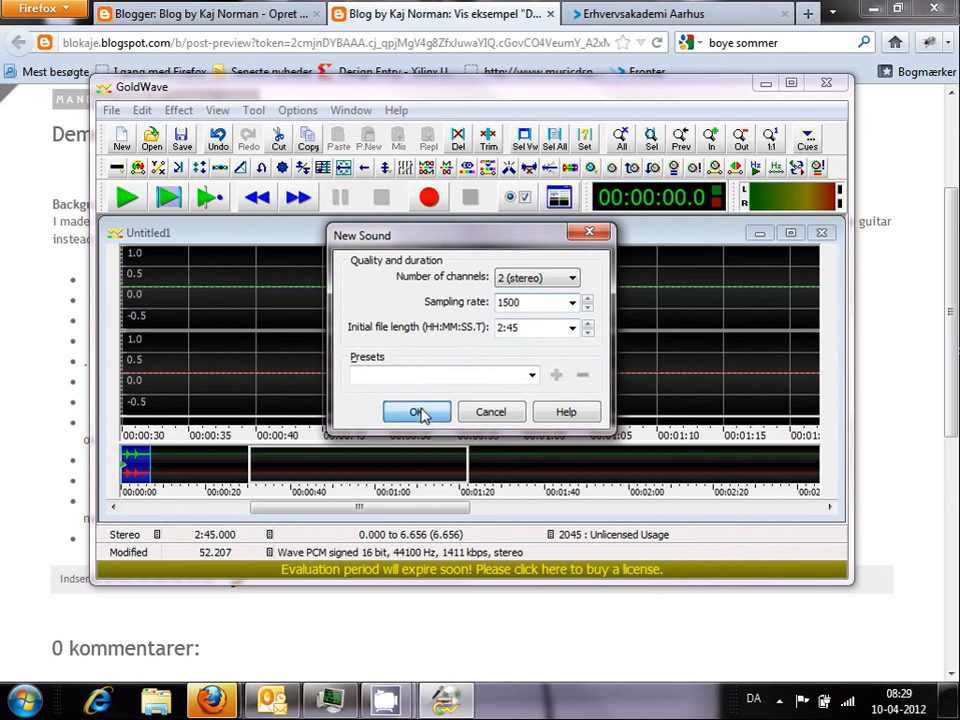
{"action": "left_click", "coordinate": [416, 412]}
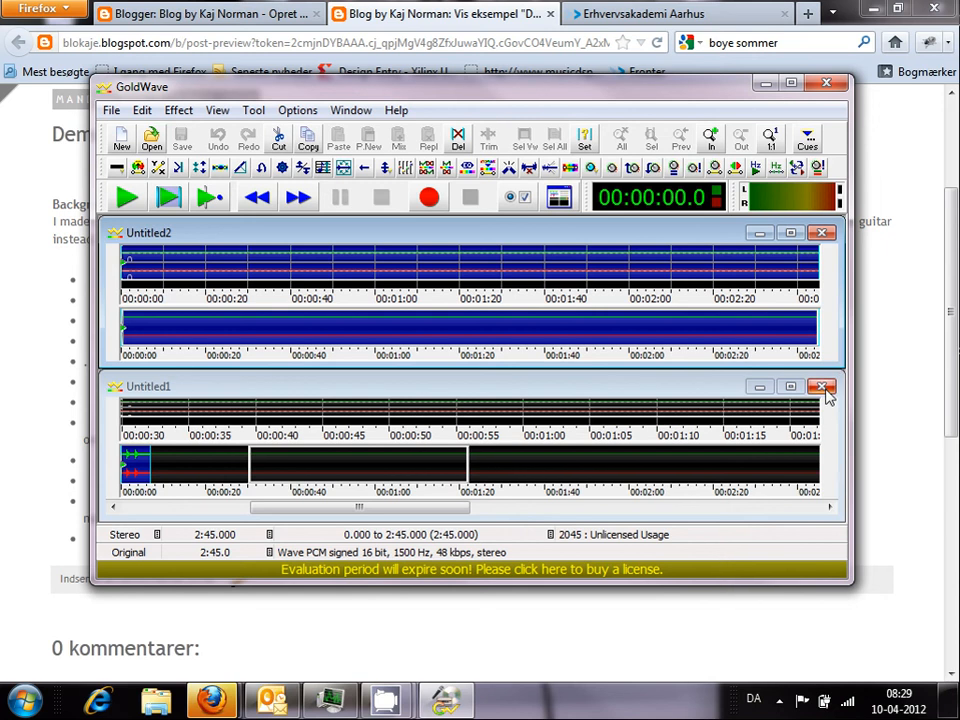
Close Untitled1 without saving changes and reopen the Control window over Untitled2
{"action": "left_click", "coordinate": [822, 388]}
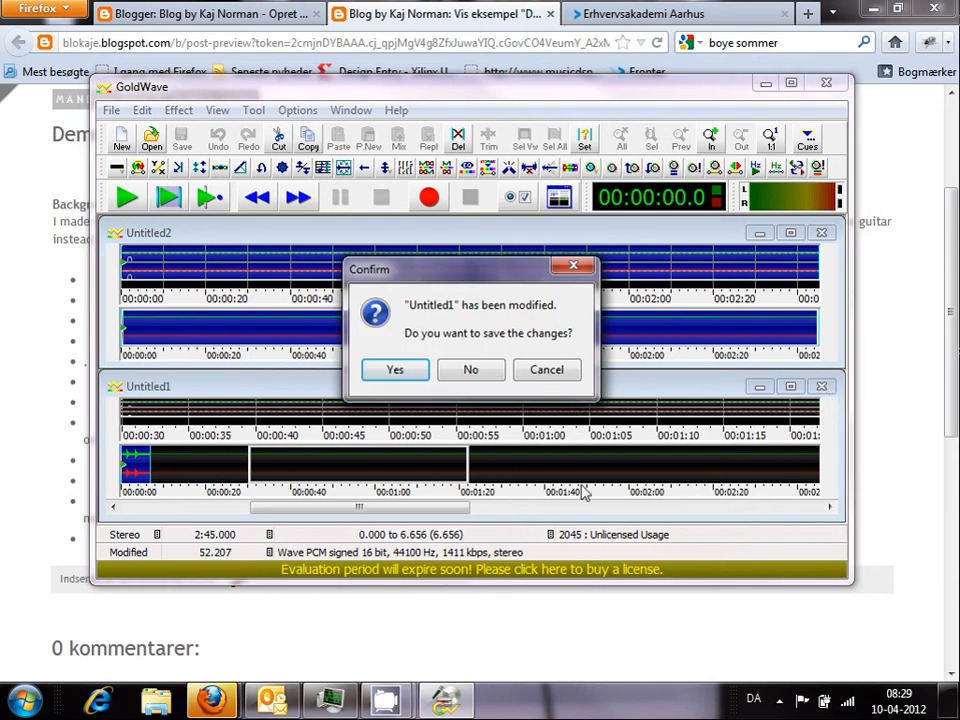
{"action": "left_click", "coordinate": [470, 368]}
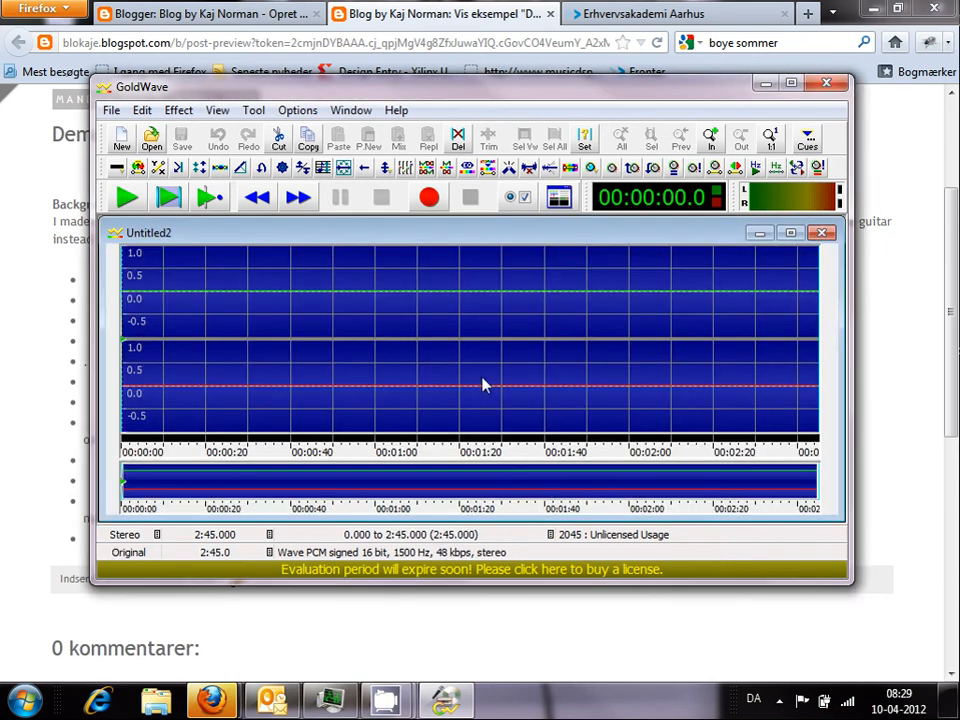
{"action": "mouse_move", "coordinate": [220, 220]}
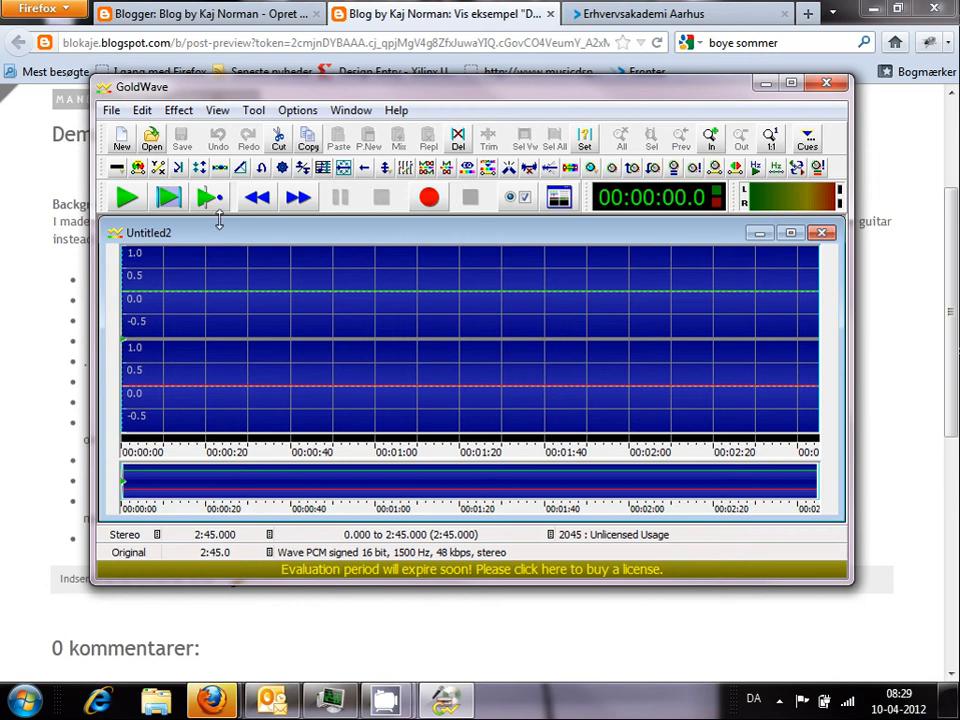
{"action": "mouse_move", "coordinate": [404, 168]}
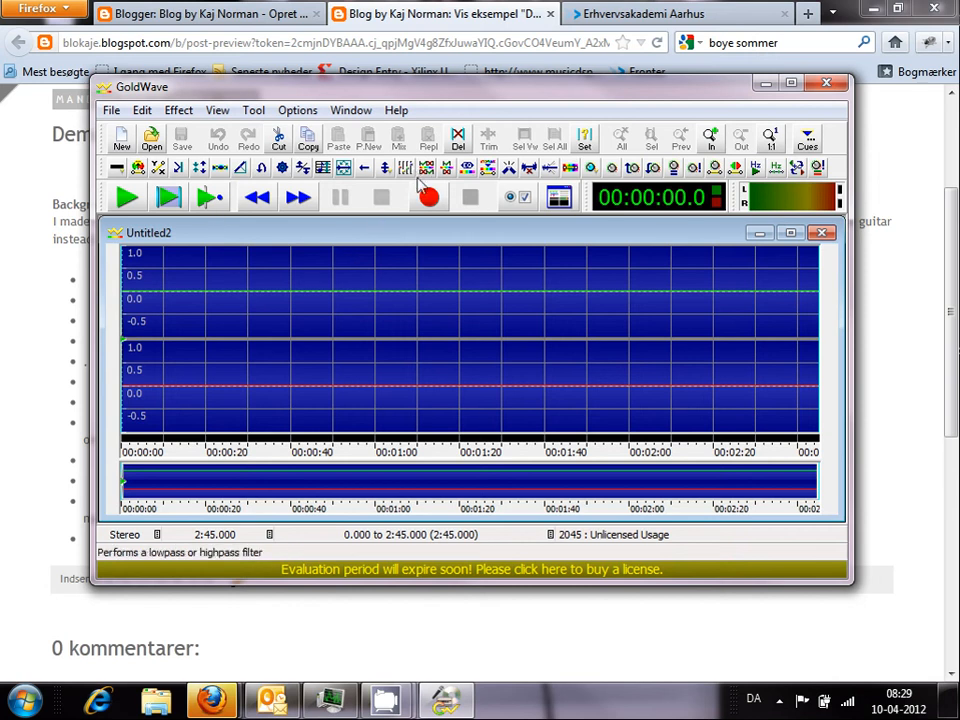
{"action": "left_click", "coordinate": [428, 196]}
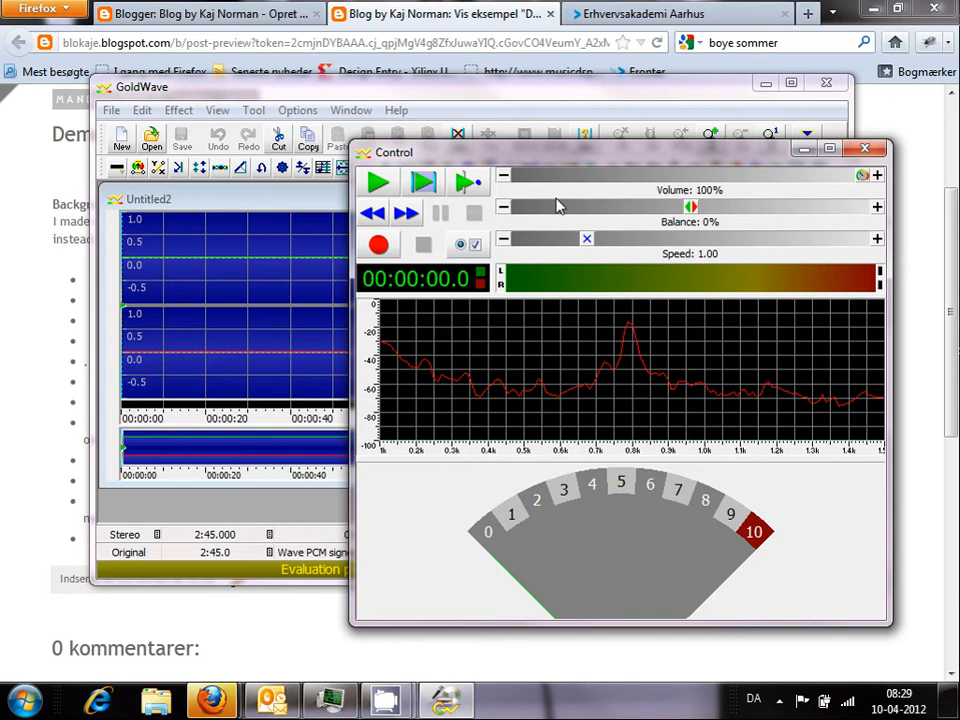
{"action": "mouse_move", "coordinate": [576, 168]}
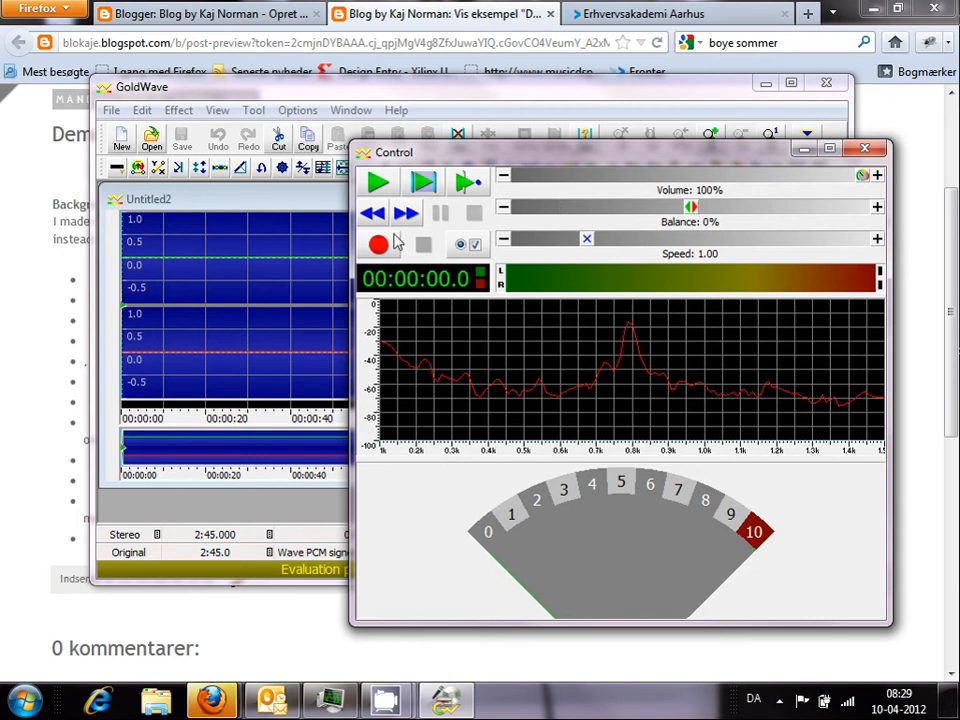
Record a first take of guitar notes into Untitled2 and stop it
{"action": "left_click", "coordinate": [378, 244]}
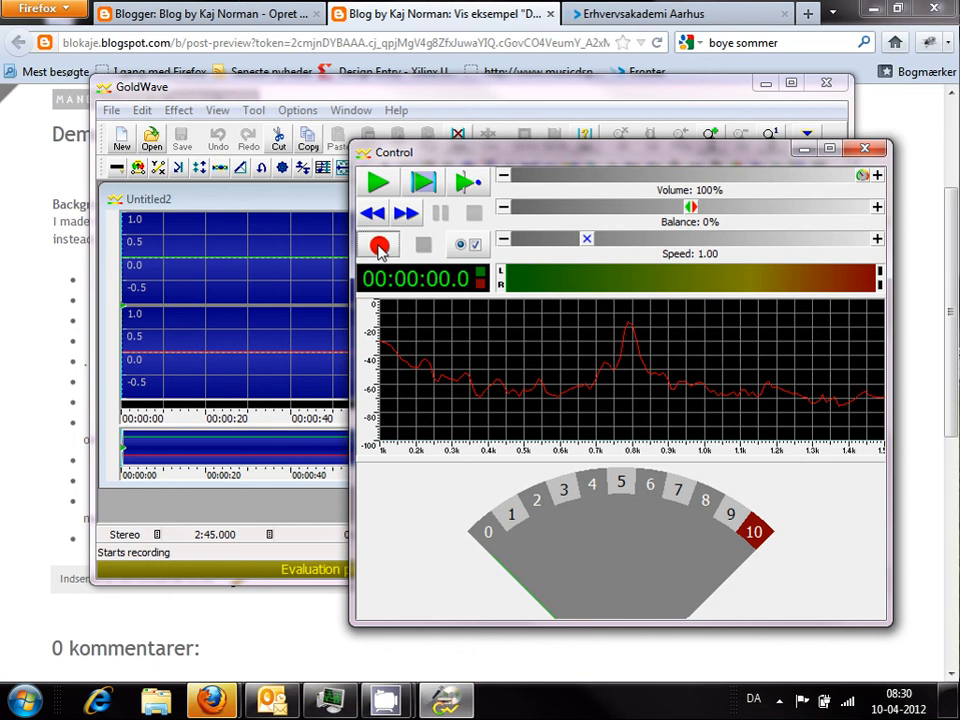
{"action": "left_click", "coordinate": [378, 244]}
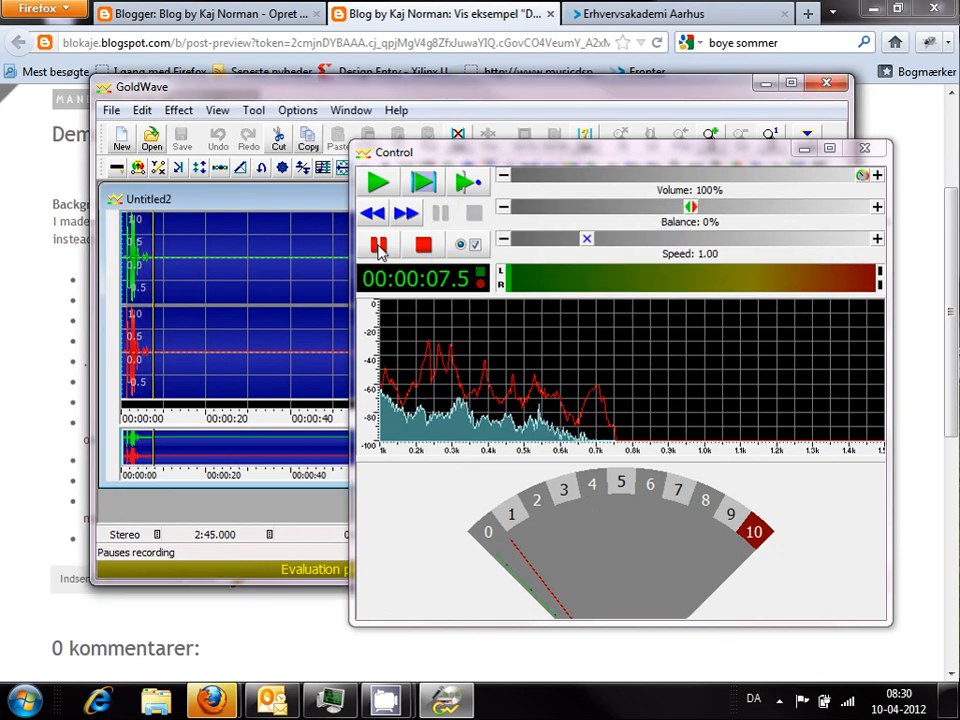
{"action": "left_click", "coordinate": [424, 244]}
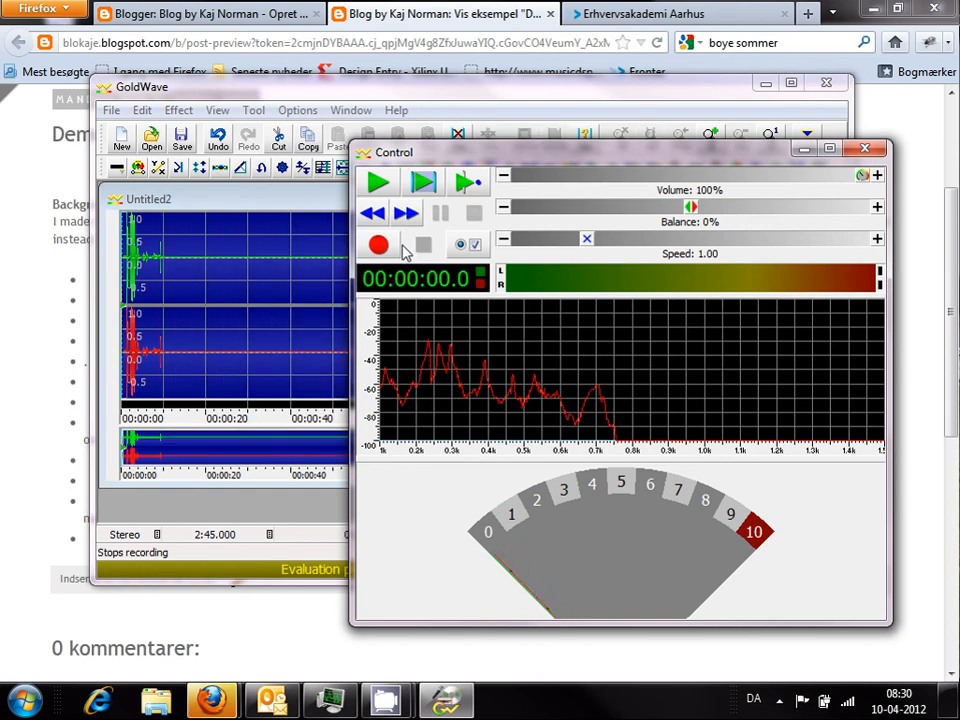
Record a second, longer take of the guitar notes and stop the recording
{"action": "left_click", "coordinate": [378, 244]}
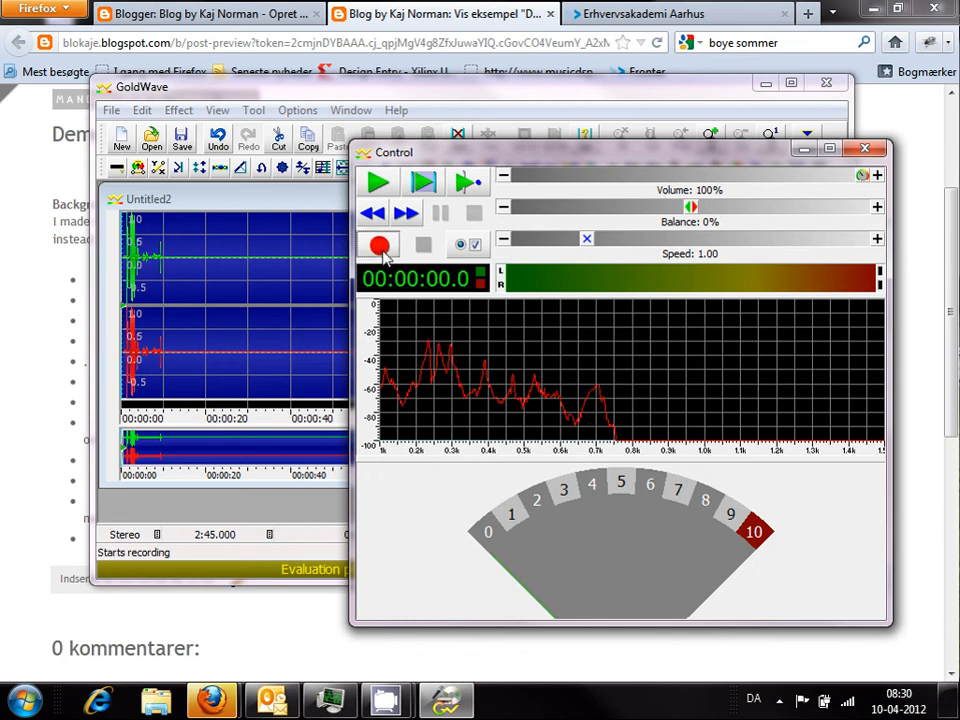
{"action": "left_click", "coordinate": [378, 244]}
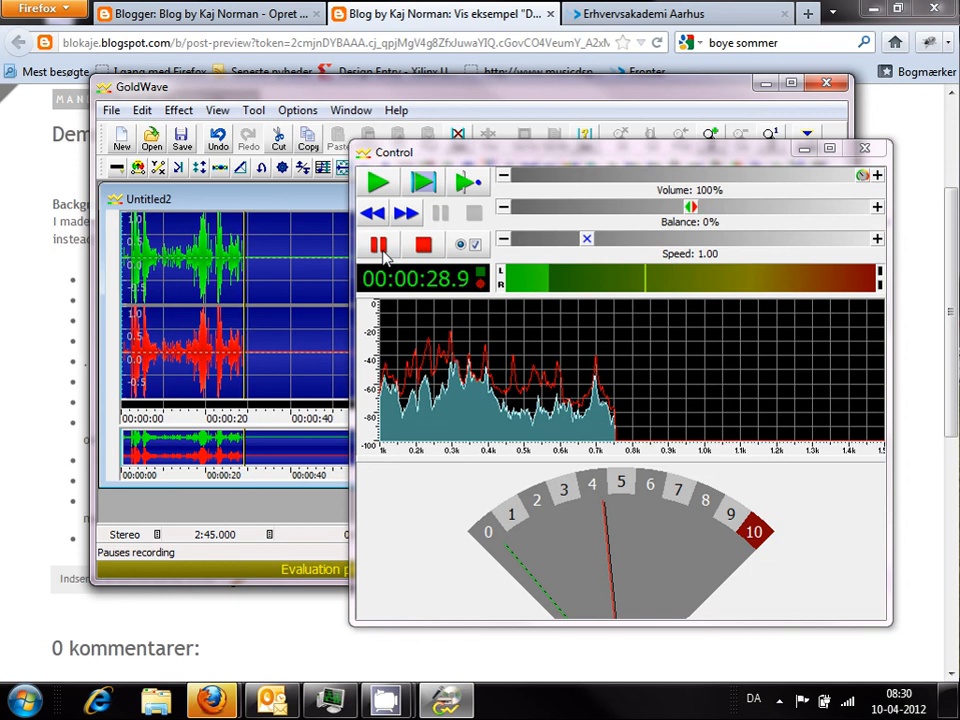
{"action": "left_click", "coordinate": [422, 244]}
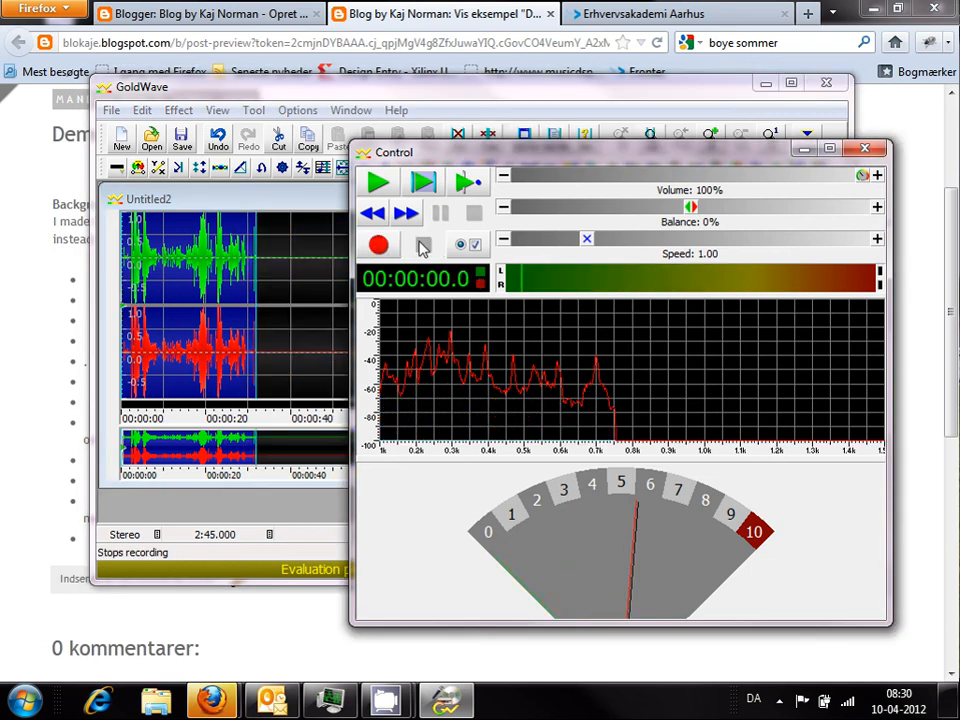
{"action": "left_click", "coordinate": [378, 182]}
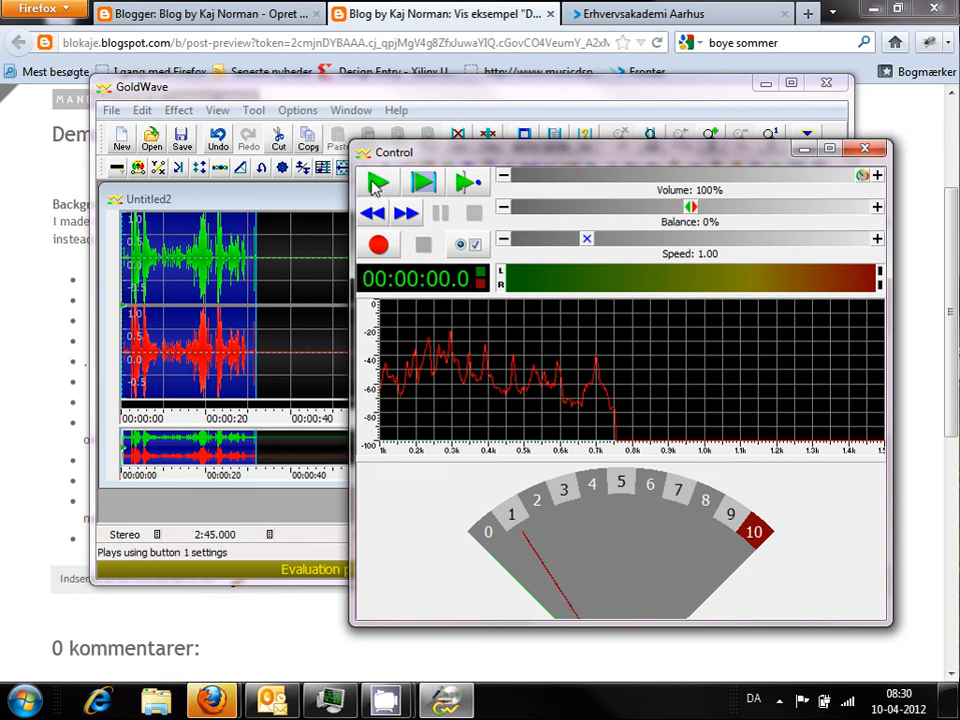